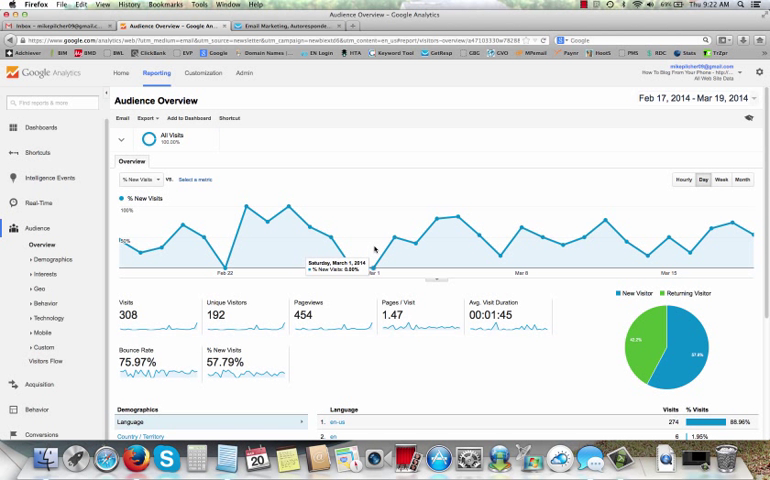
pyautogui.moveTo(384, 292)
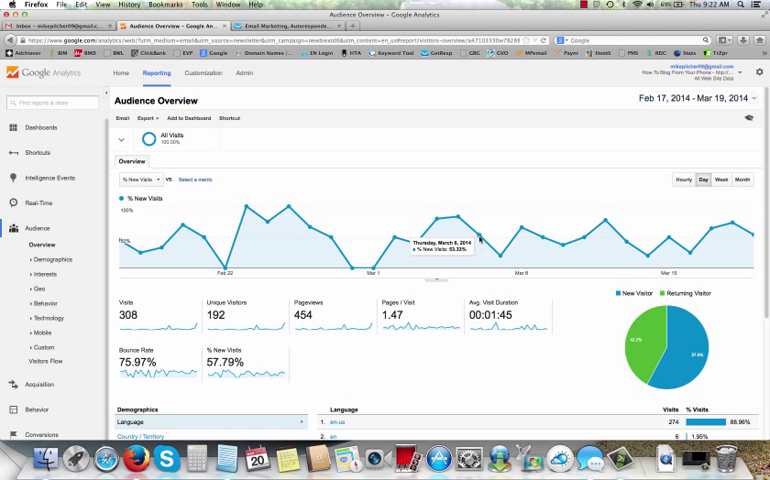
pyautogui.moveTo(500, 250)
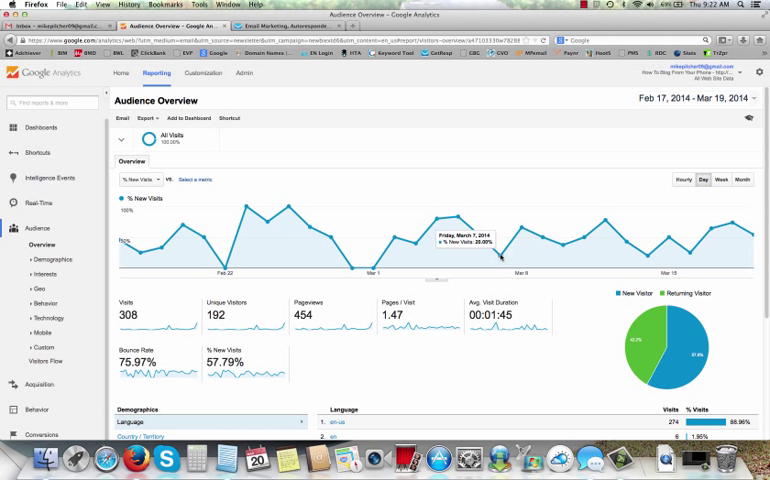
pyautogui.moveTo(500, 258)
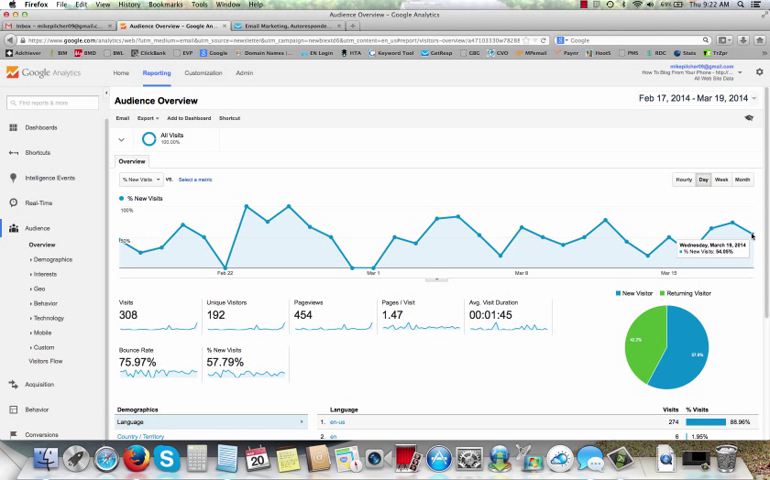
pyautogui.moveTo(760, 230)
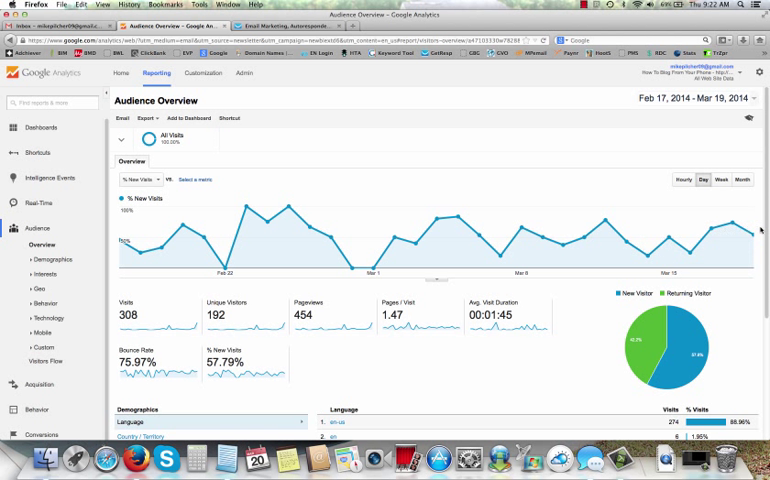
pyautogui.moveTo(756, 238)
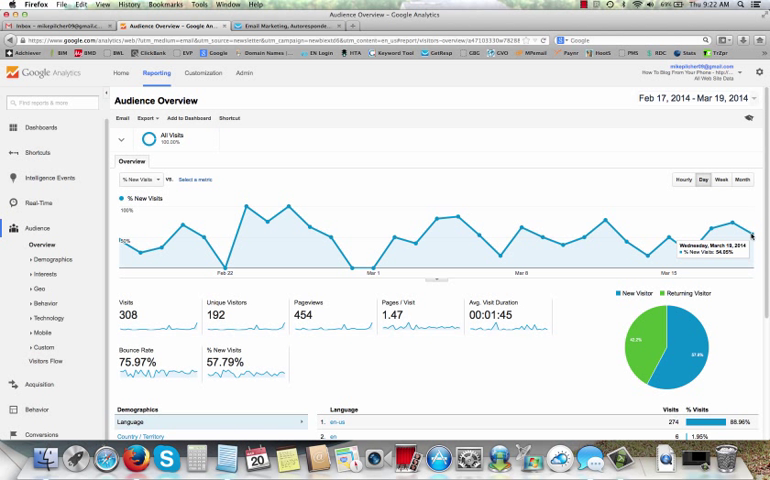
pyautogui.moveTo(488, 208)
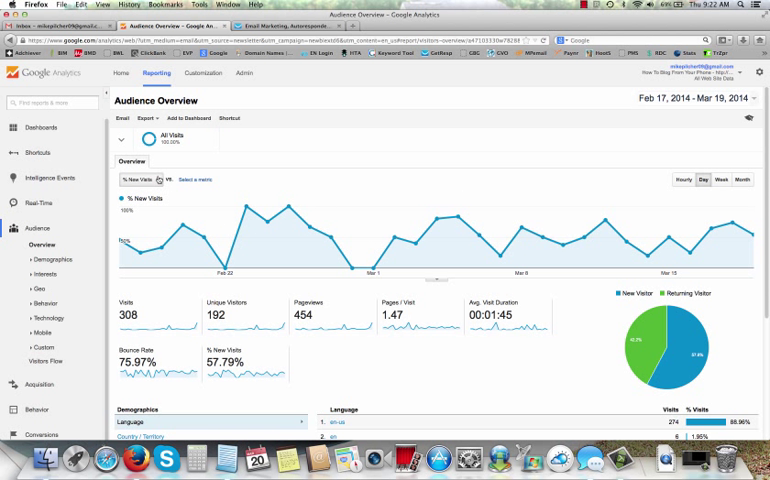
# Step: Plot Unique Visitors on the audience overview graph instead of % New Visits
pyautogui.click(136, 180)
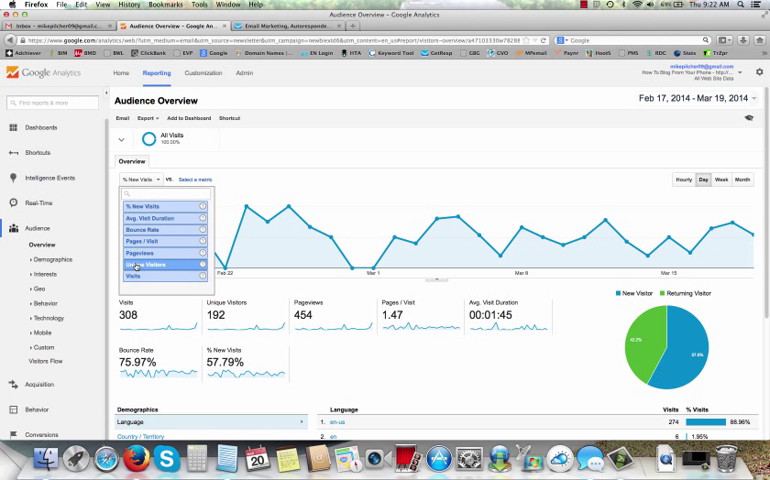
pyautogui.click(148, 264)
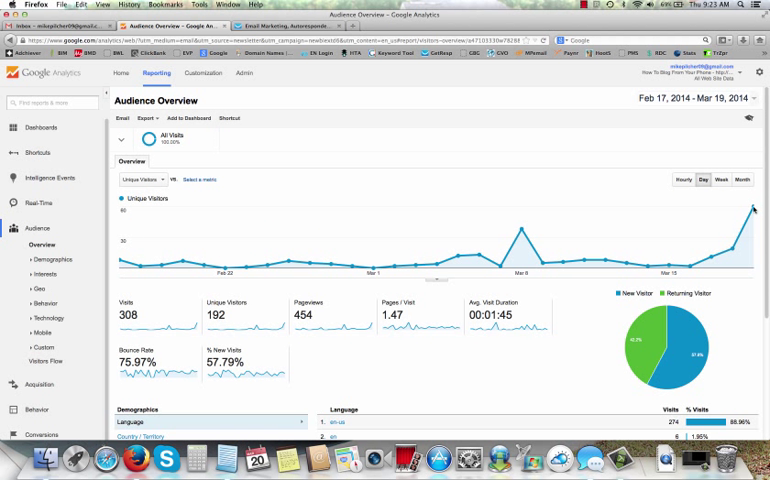
pyautogui.moveTo(758, 208)
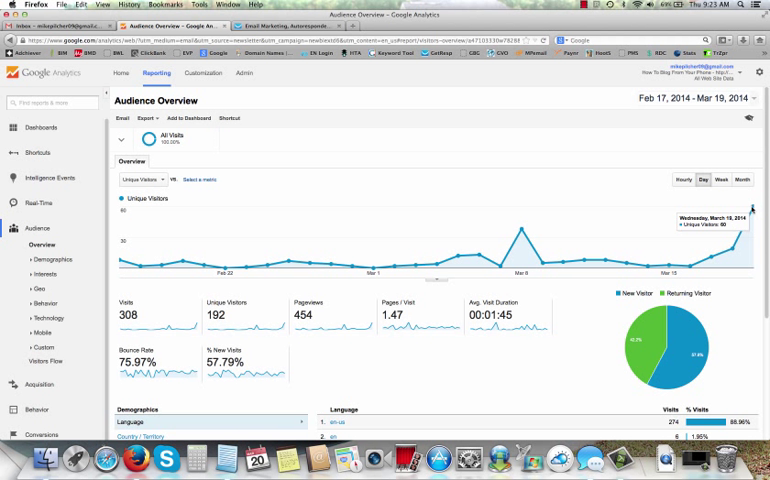
pyautogui.moveTo(648, 184)
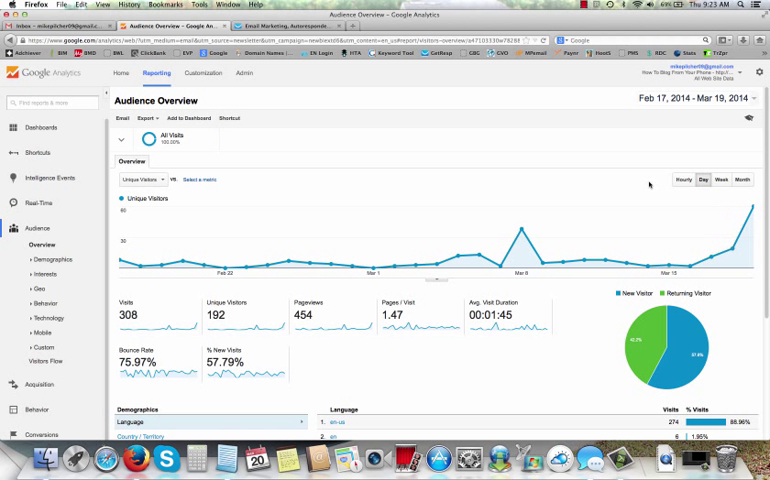
pyautogui.moveTo(584, 190)
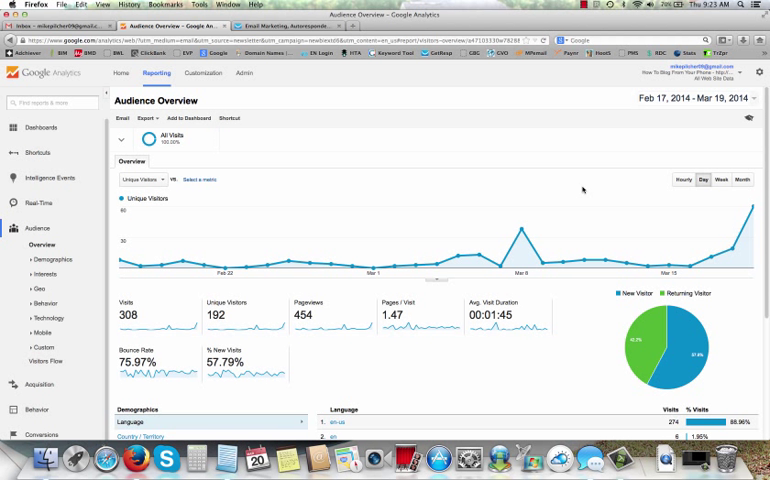
pyautogui.moveTo(536, 184)
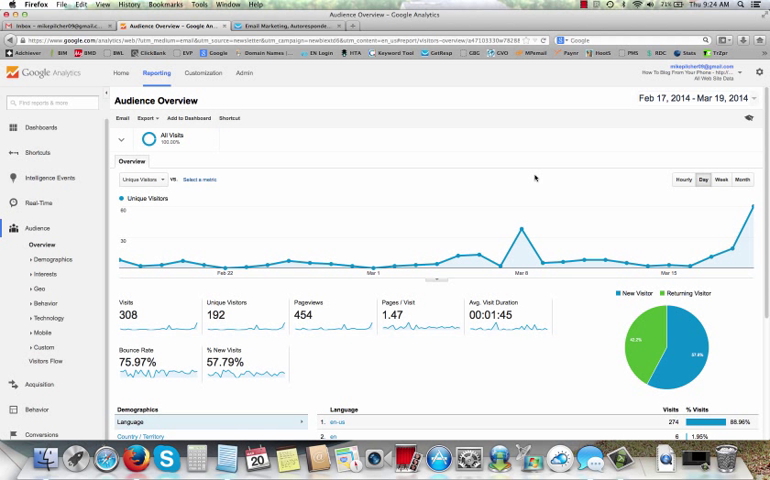
pyautogui.moveTo(530, 182)
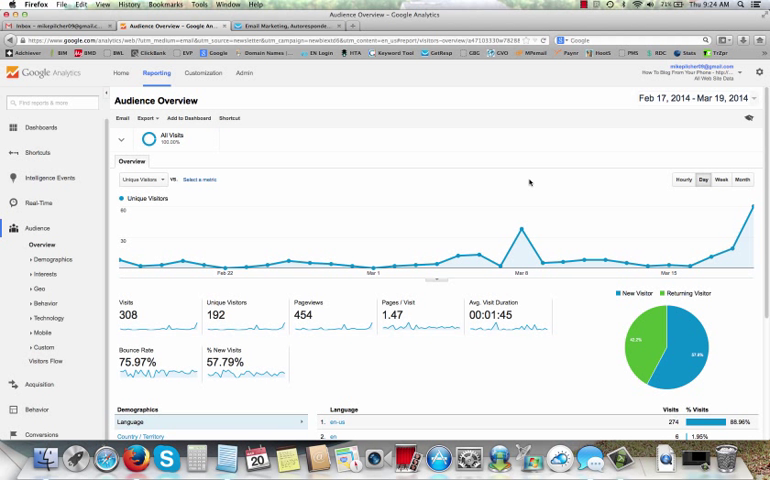
pyautogui.moveTo(380, 160)
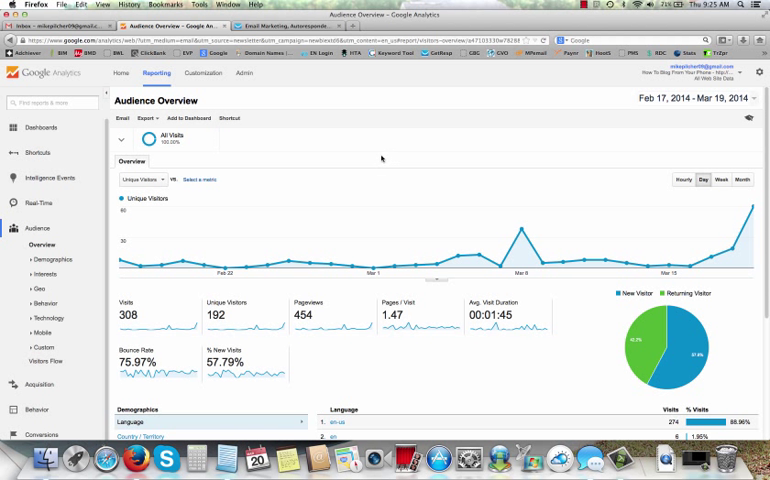
pyautogui.moveTo(236, 92)
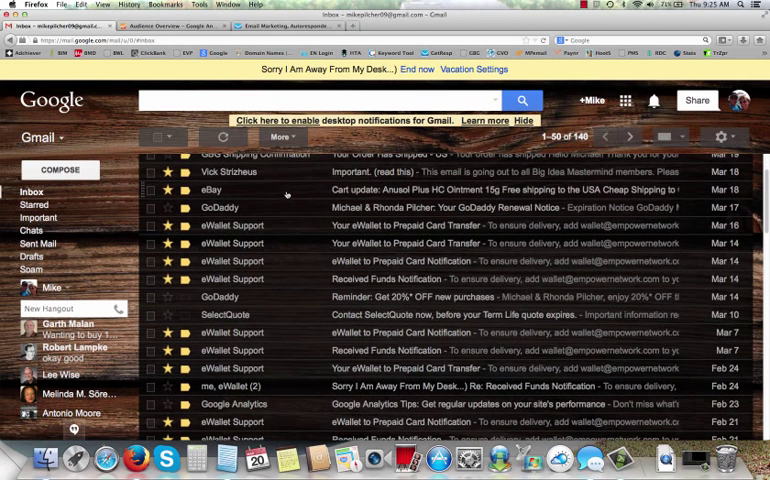
# Step: Scroll through the Gmail inbox down to older February and January messages looking for Google Analytics emails
pyautogui.scroll(3)
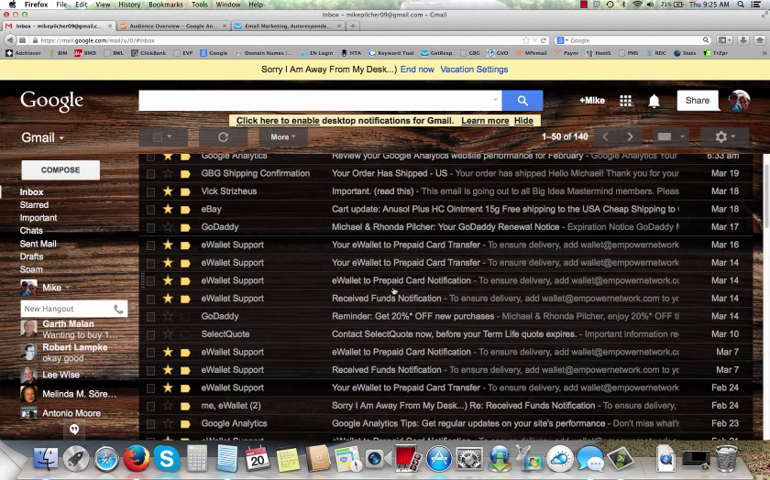
pyautogui.scroll(-3)
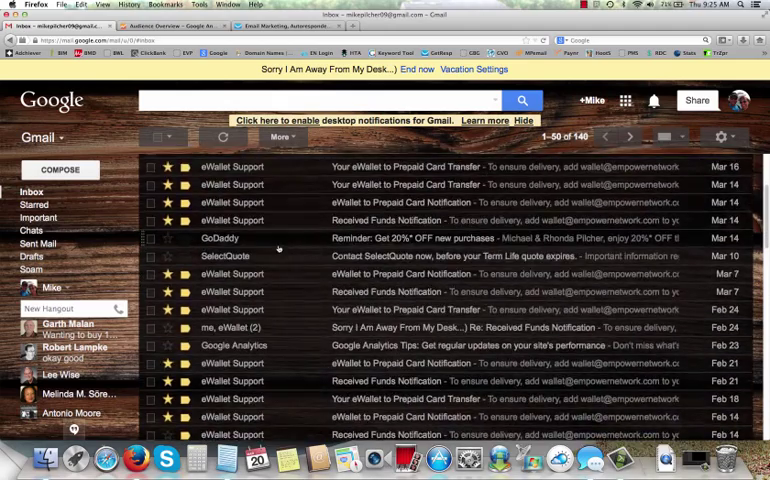
pyautogui.scroll(-3)
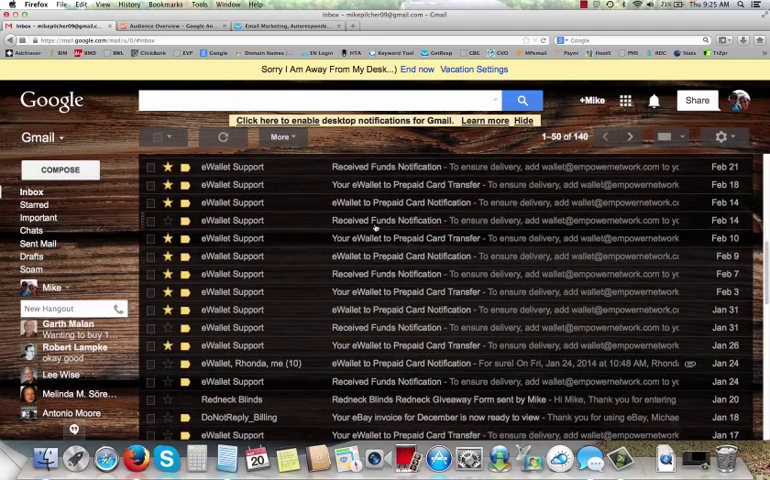
pyautogui.scroll(-3)
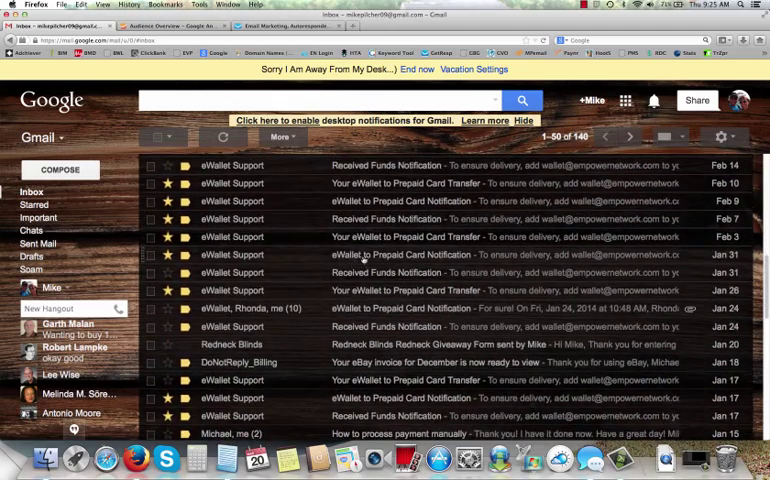
pyautogui.scroll(-3)
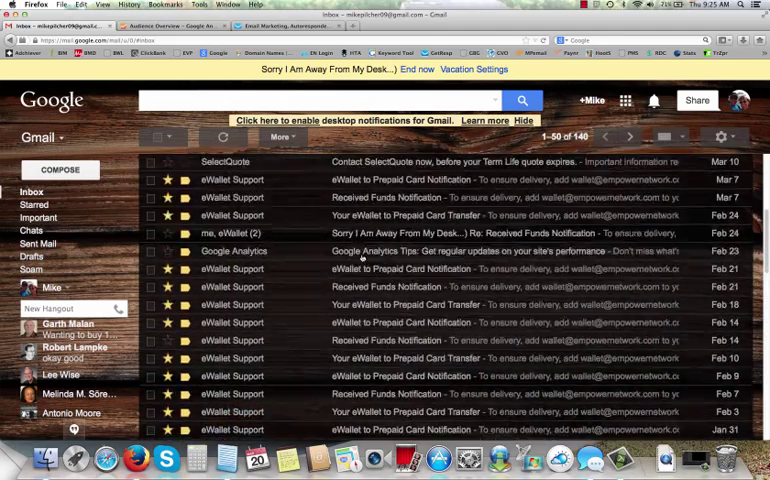
pyautogui.click(224, 136)
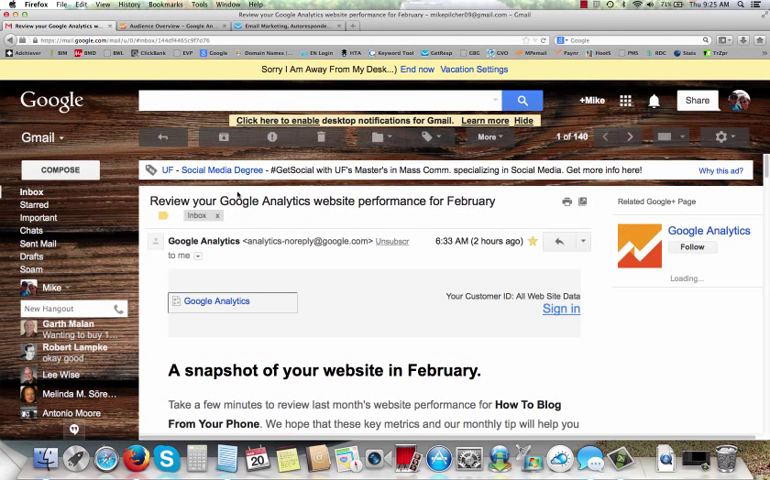
pyautogui.scroll(-3)
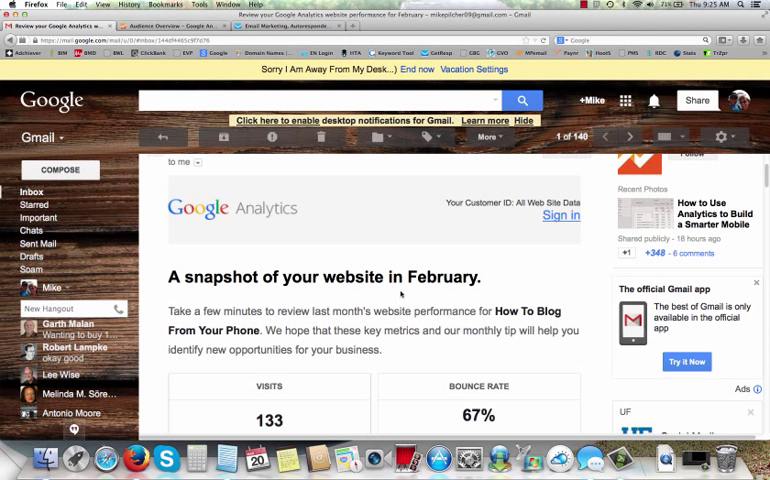
pyautogui.scroll(-3)
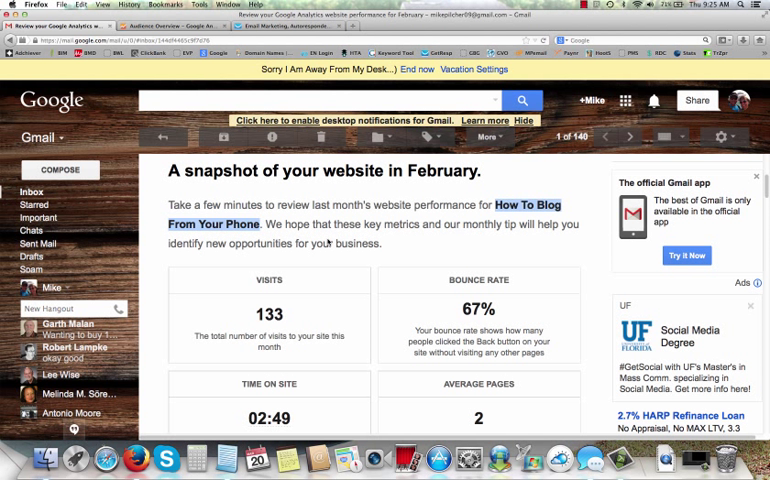
pyautogui.scroll(-3)
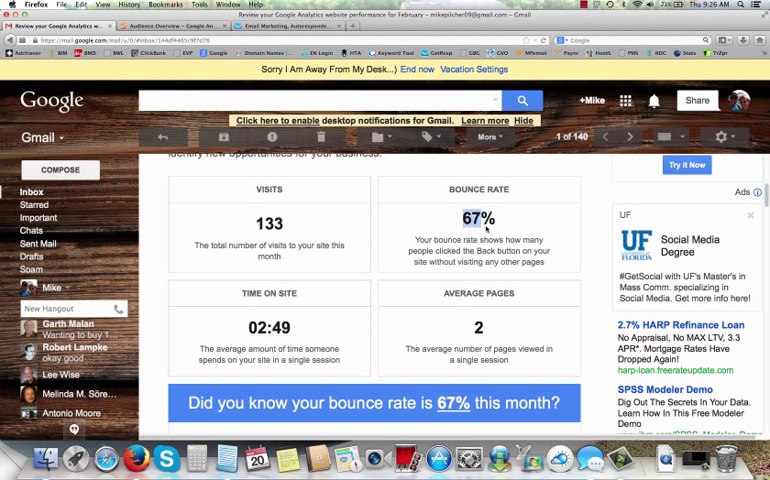
pyautogui.scroll(-3)
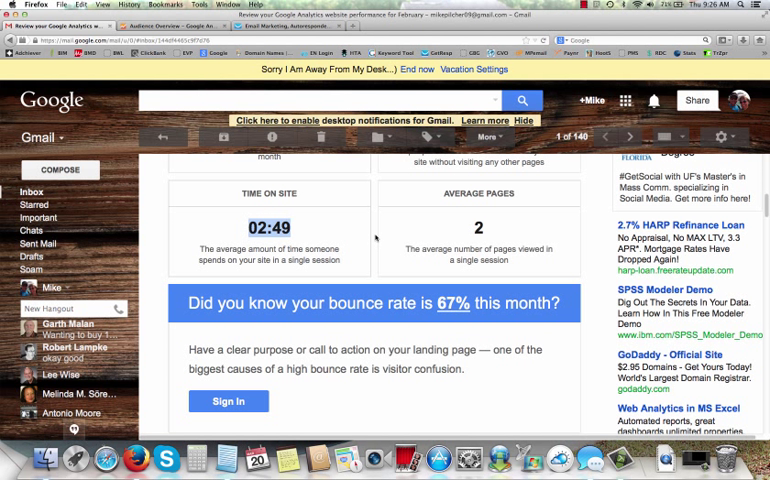
pyautogui.scroll(-3)
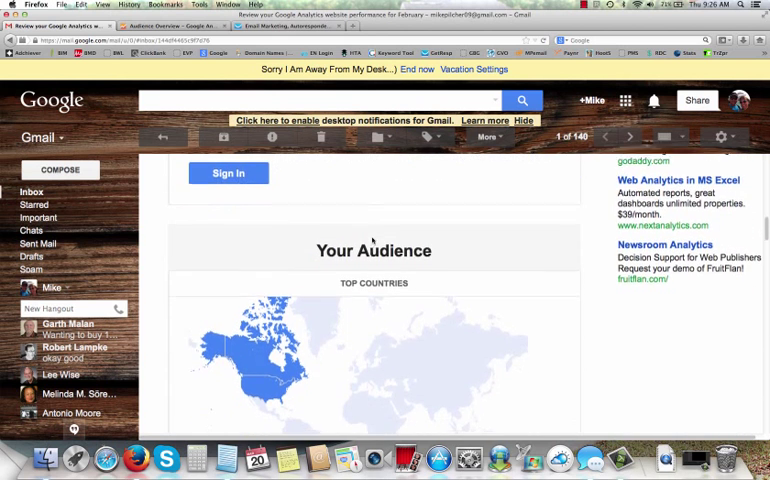
pyautogui.scroll(-3)
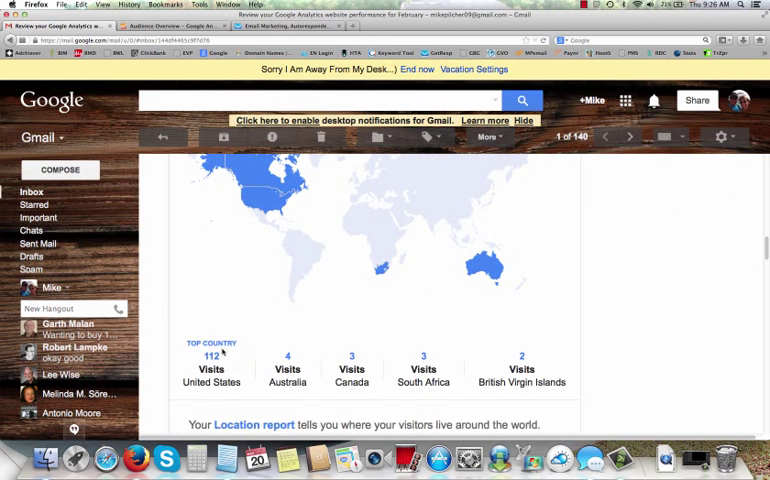
pyautogui.scroll(-3)
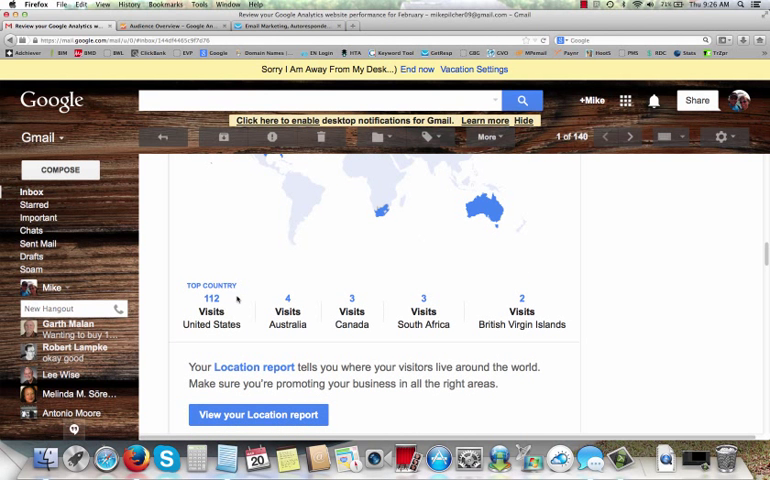
pyautogui.scroll(-3)
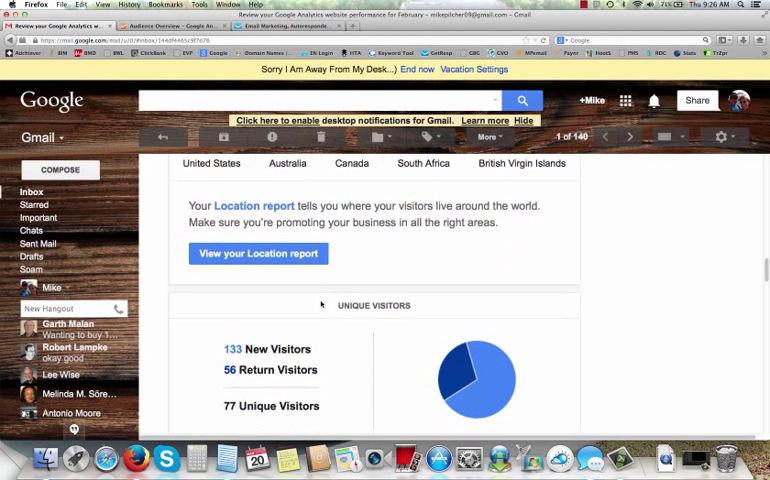
pyautogui.scroll(-3)
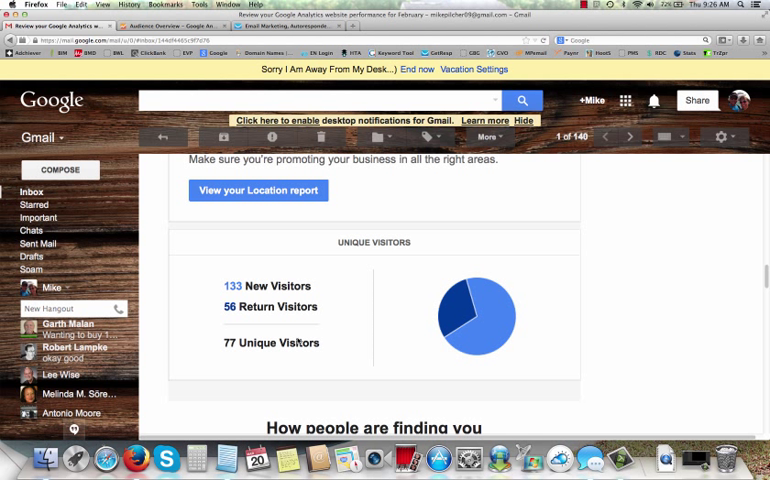
pyautogui.moveTo(298, 252)
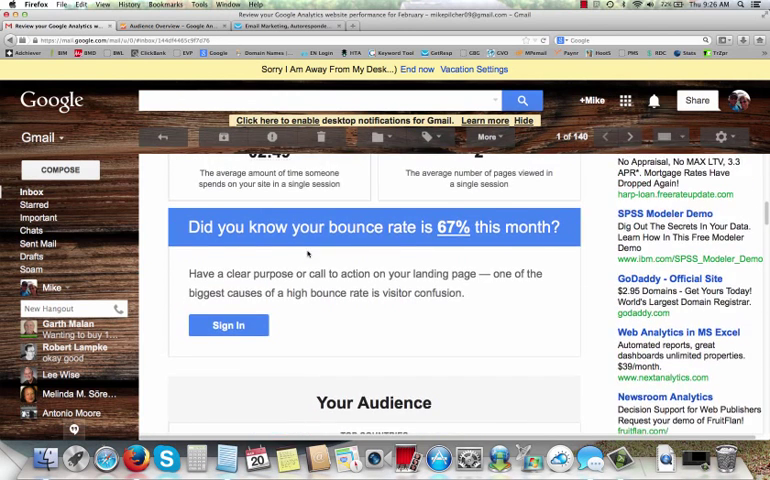
pyautogui.scroll(3)
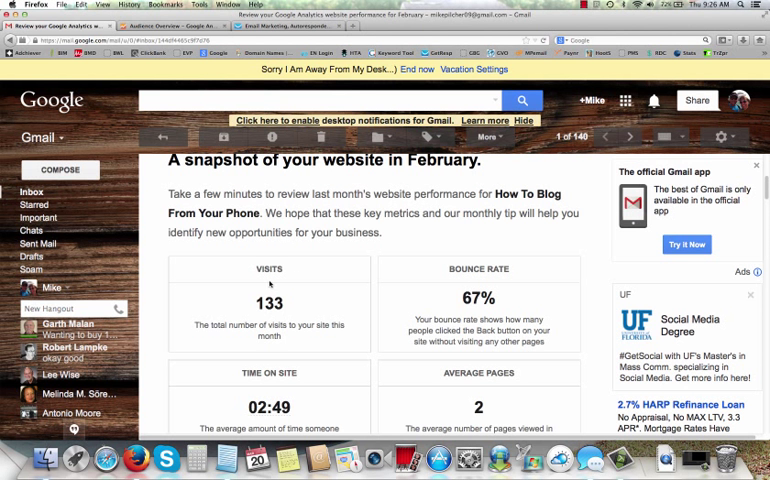
pyautogui.doubleClick(268, 304)
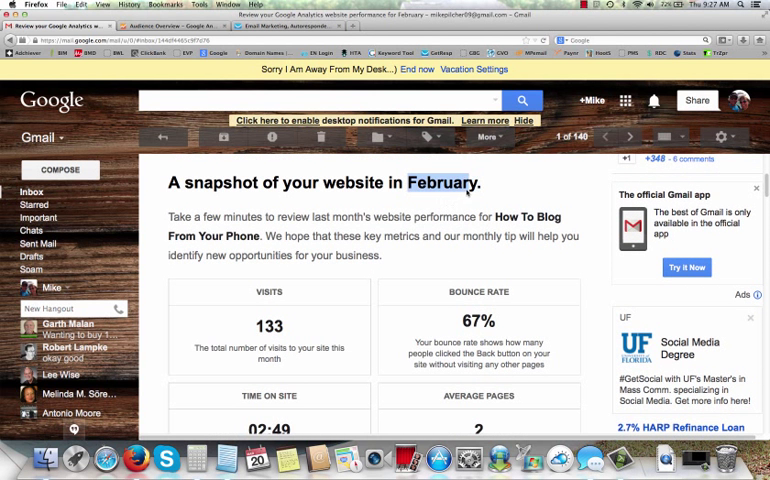
pyautogui.moveTo(228, 370)
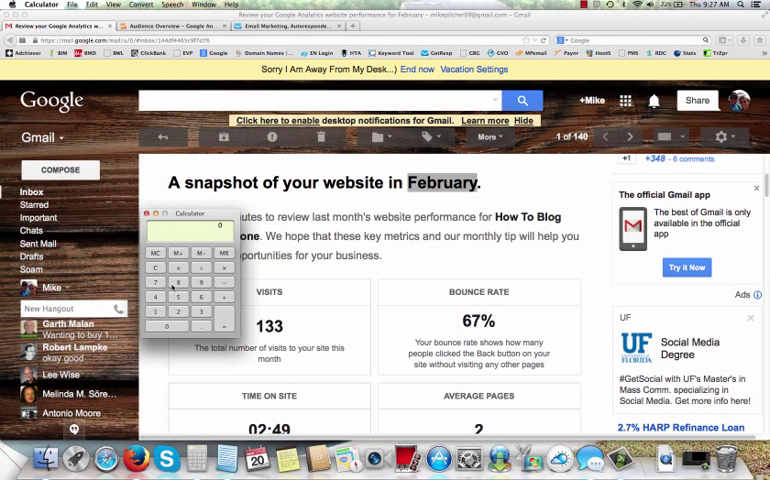
# Step: Work out a quick figure of 4.75 in Calculator, then quit it from the Dock
pyautogui.click(200, 312)
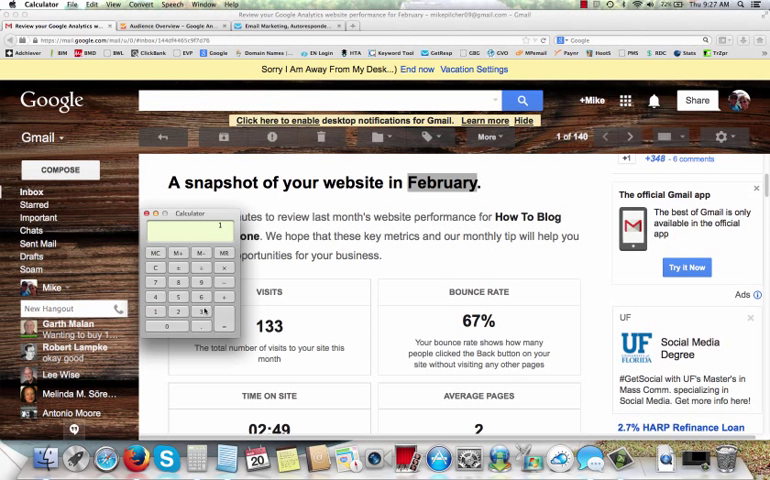
pyautogui.click(200, 312)
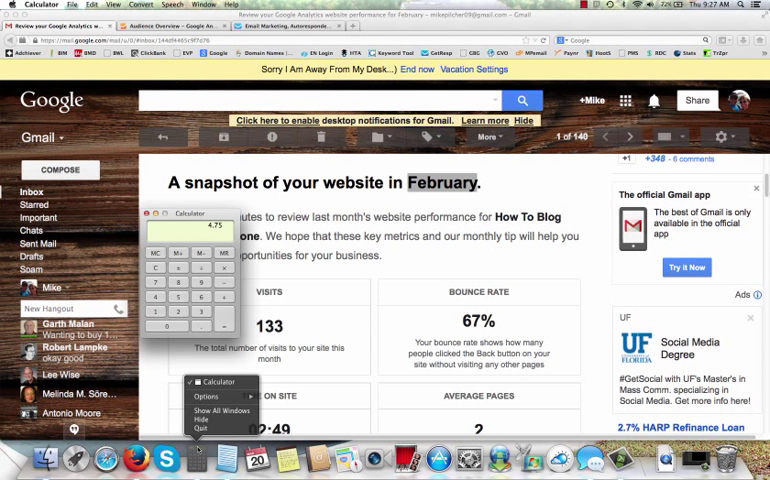
pyautogui.click(202, 428)
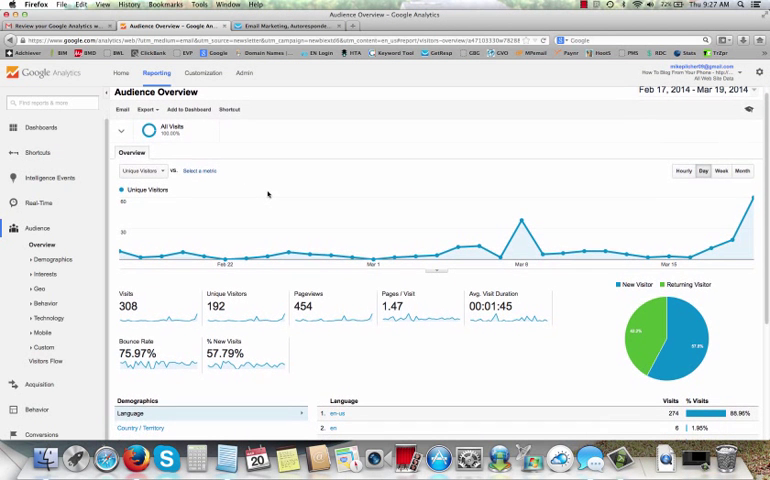
pyautogui.moveTo(524, 220)
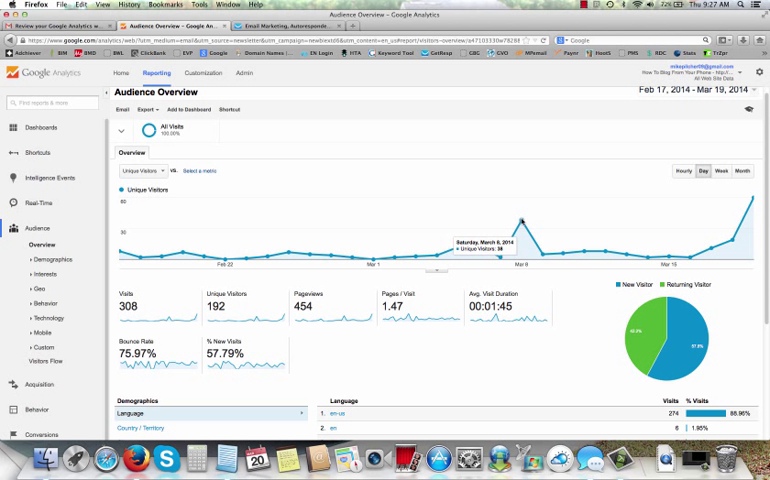
pyautogui.moveTo(368, 264)
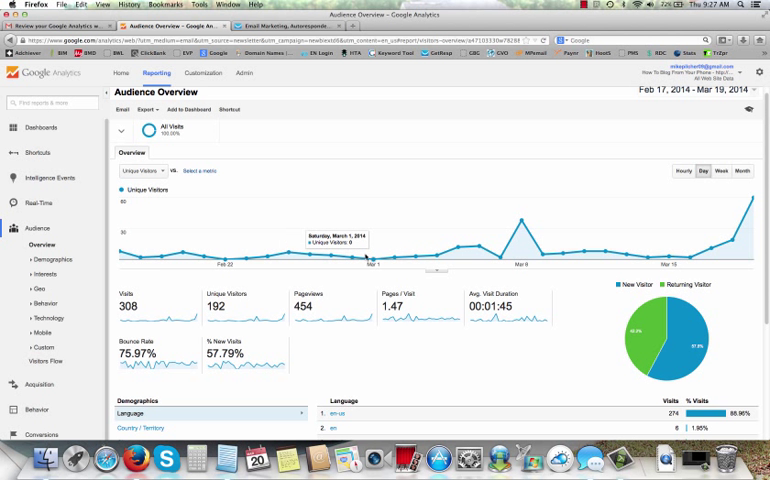
pyautogui.moveTo(320, 258)
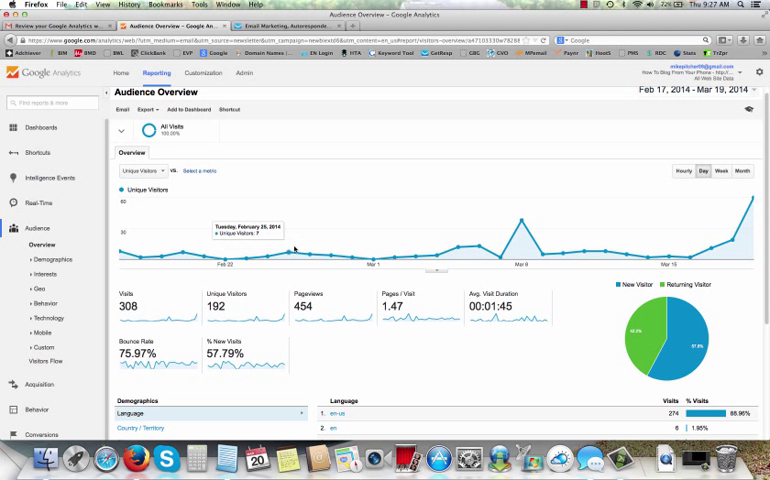
# Step: Chart % New Visits on the overview graph, then switch it back to Unique Visitors
pyautogui.click(148, 172)
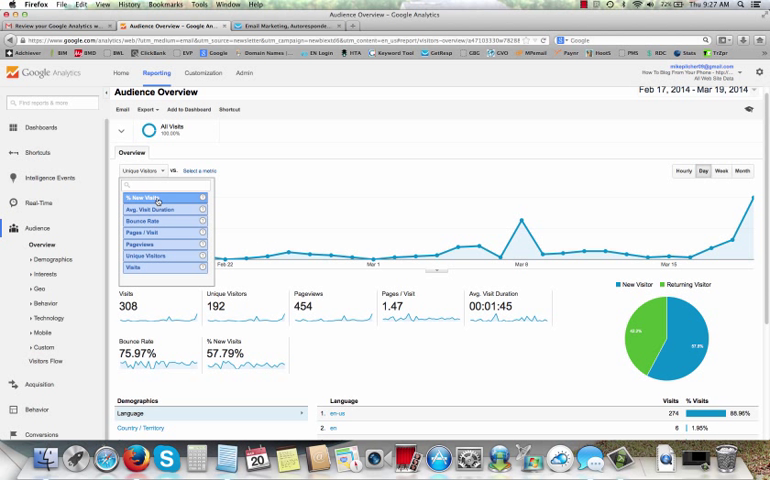
pyautogui.click(144, 184)
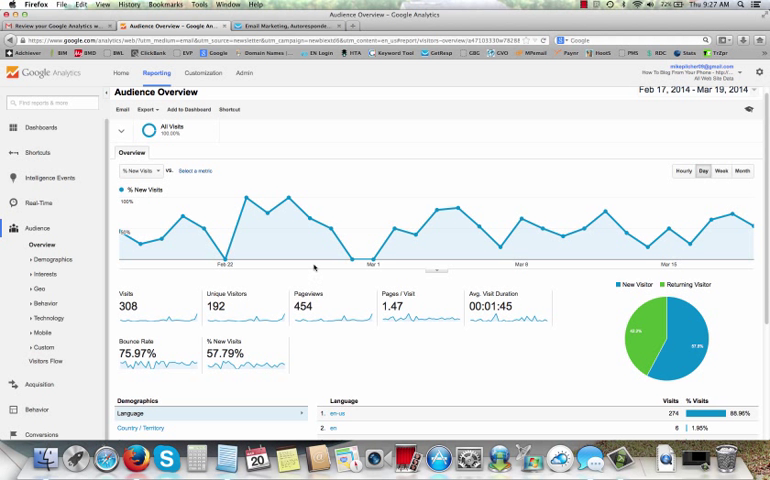
pyautogui.moveTo(248, 216)
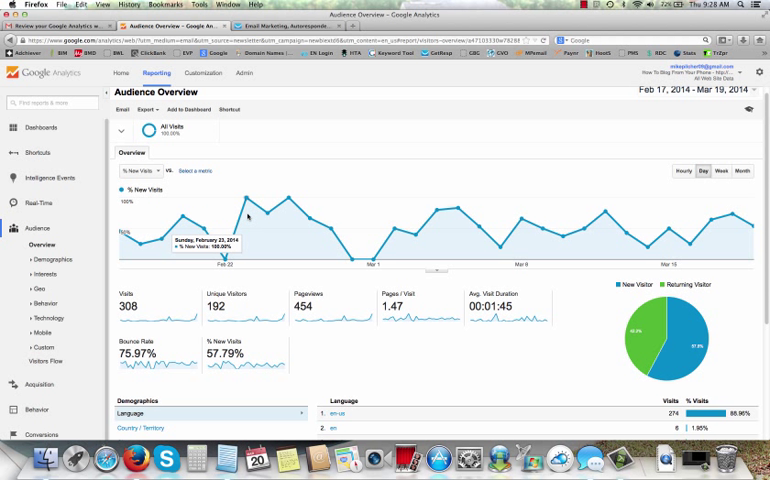
pyautogui.moveTo(250, 204)
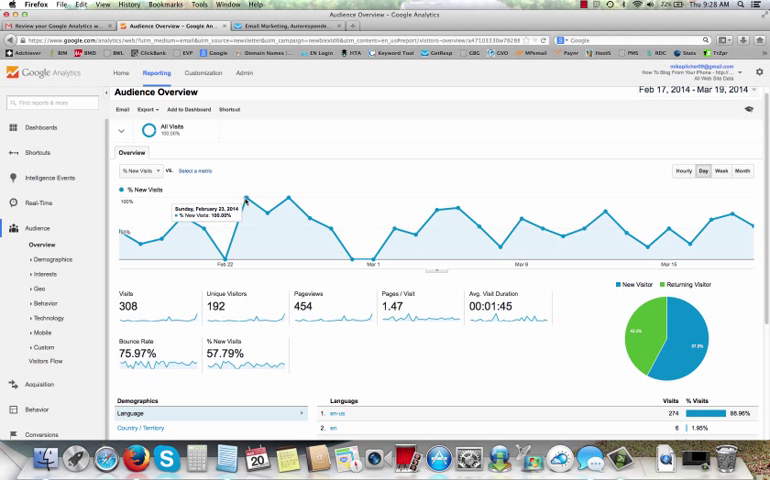
pyautogui.moveTo(288, 200)
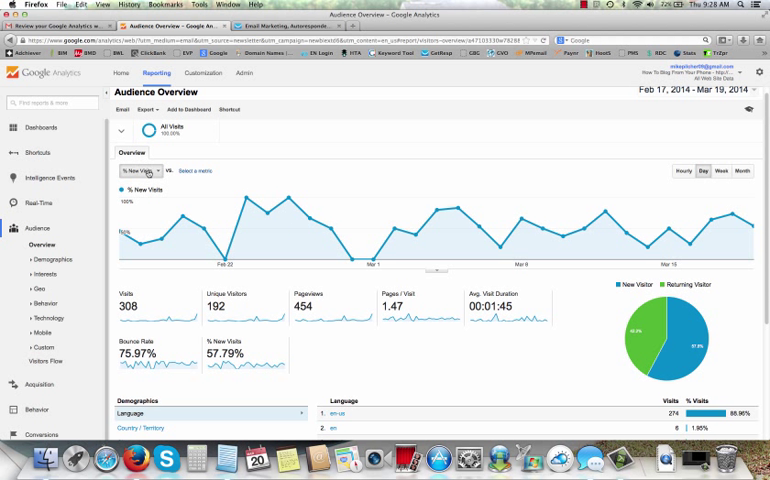
pyautogui.click(136, 172)
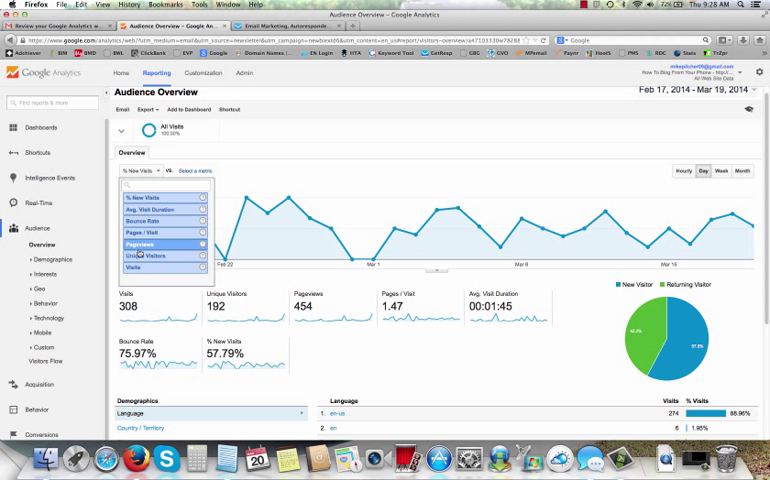
pyautogui.moveTo(146, 198)
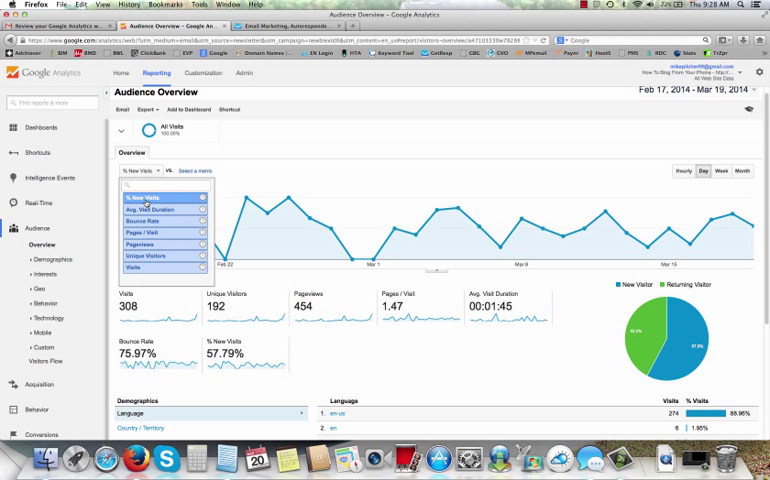
pyautogui.click(152, 244)
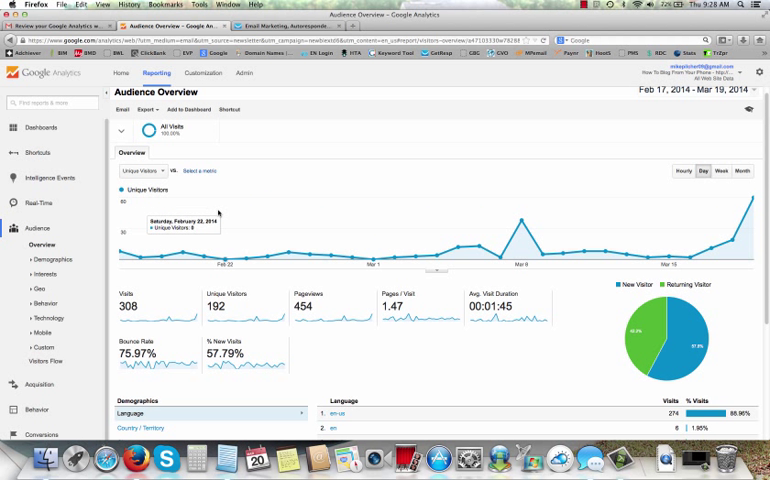
pyautogui.moveTo(288, 260)
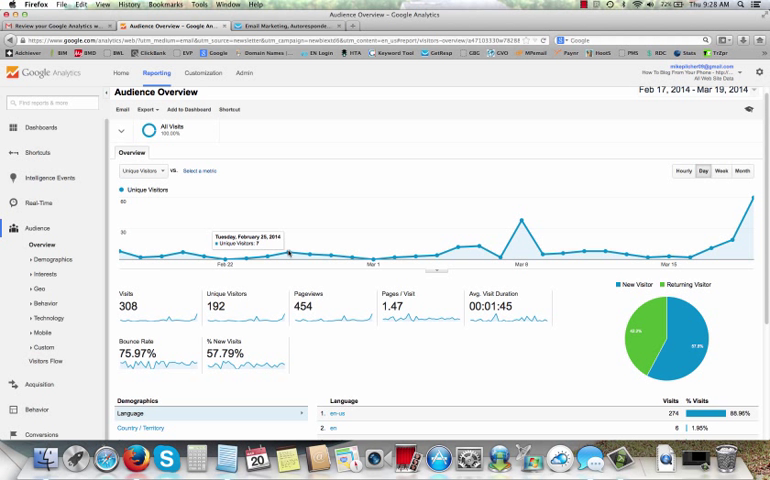
pyautogui.moveTo(324, 264)
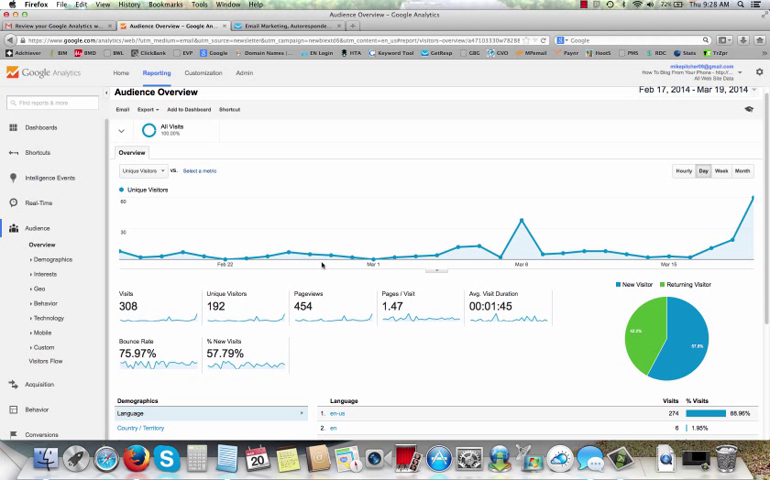
pyautogui.moveTo(180, 252)
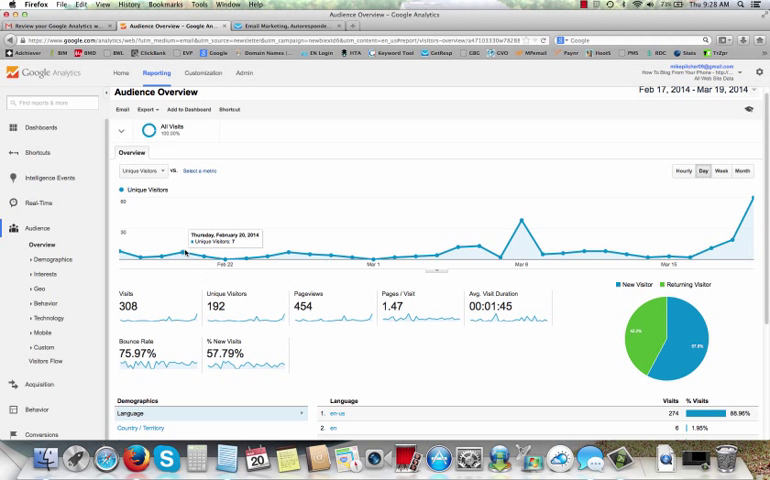
pyautogui.moveTo(206, 218)
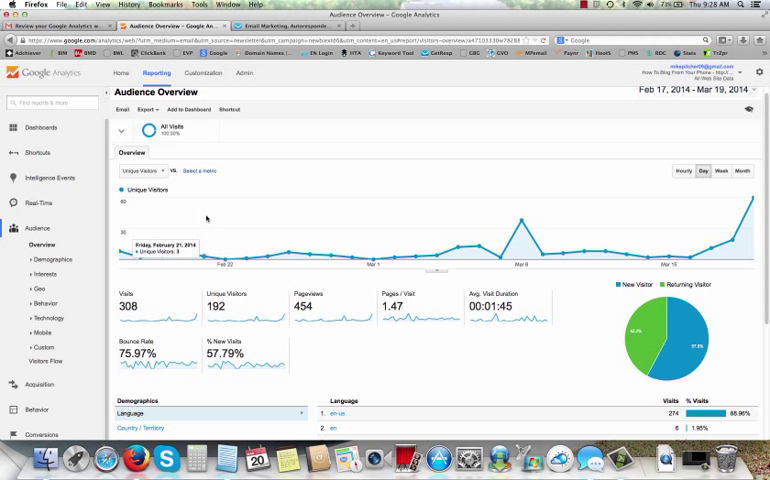
# Step: Try another metric on the graph, then settle on % New Visits for the month
pyautogui.click(142, 170)
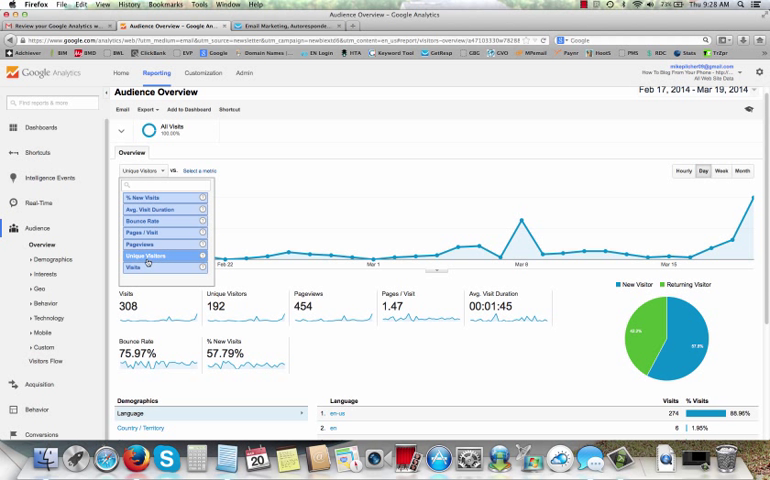
pyautogui.click(148, 256)
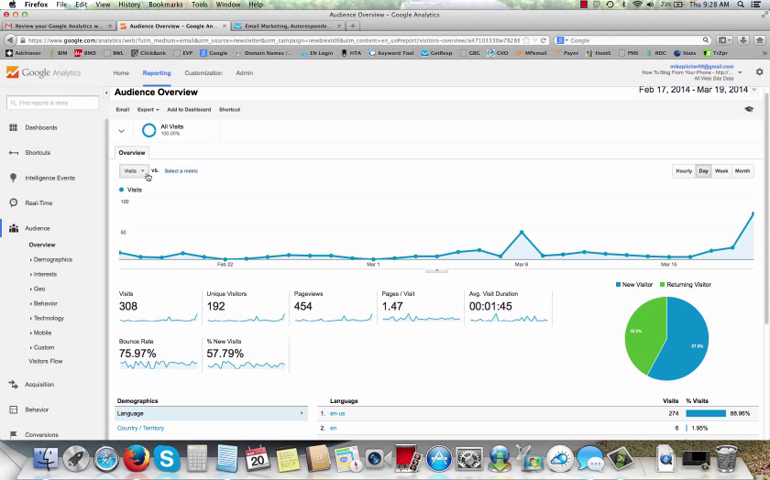
pyautogui.click(128, 170)
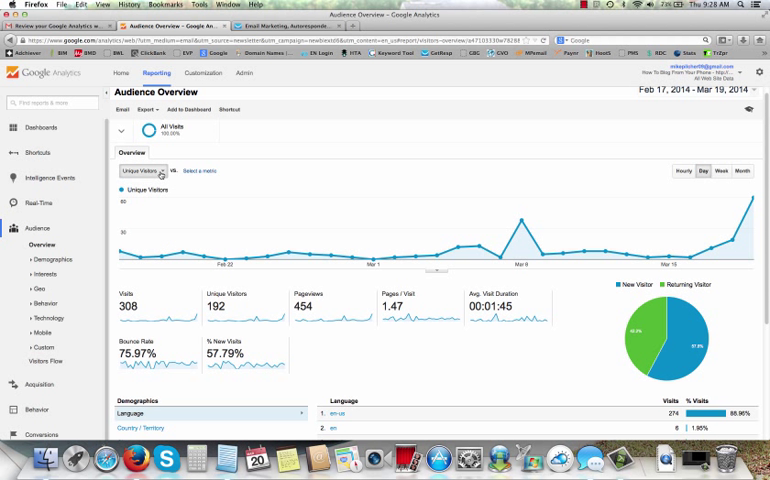
pyautogui.click(138, 170)
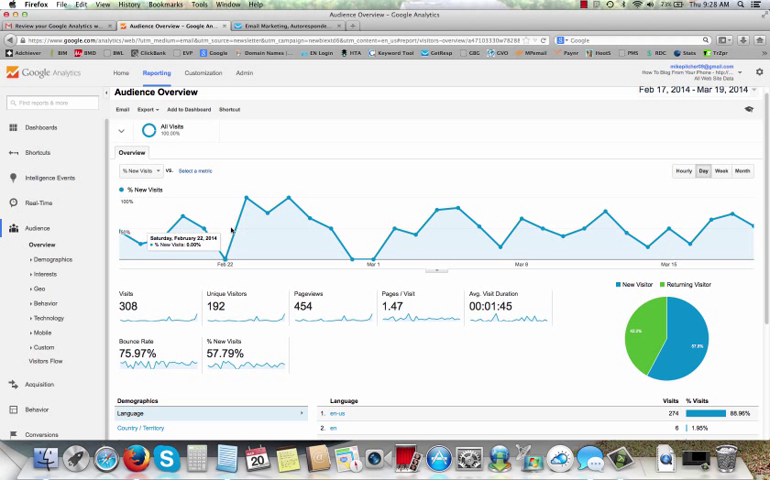
pyautogui.moveTo(244, 232)
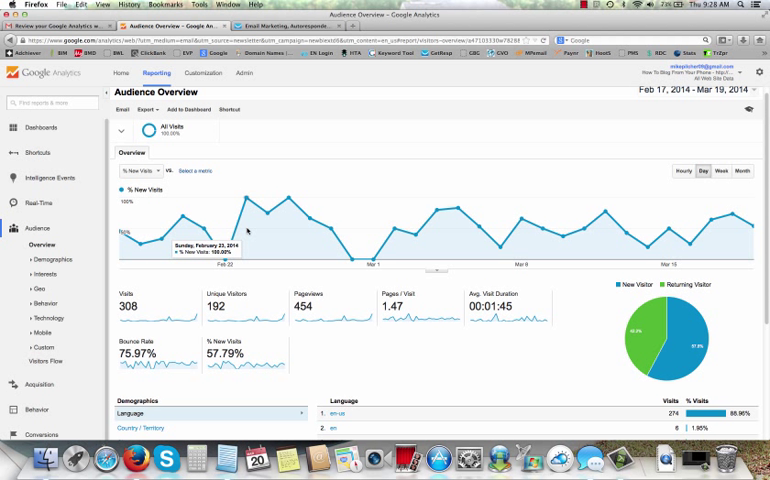
pyautogui.moveTo(264, 192)
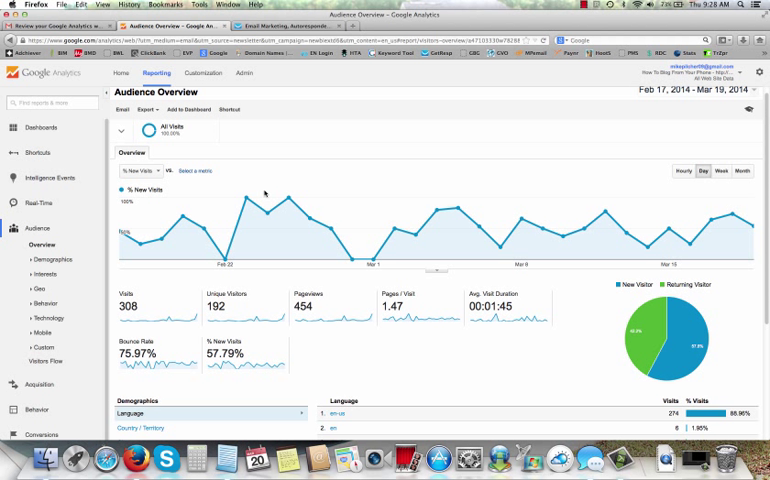
pyautogui.moveTo(266, 196)
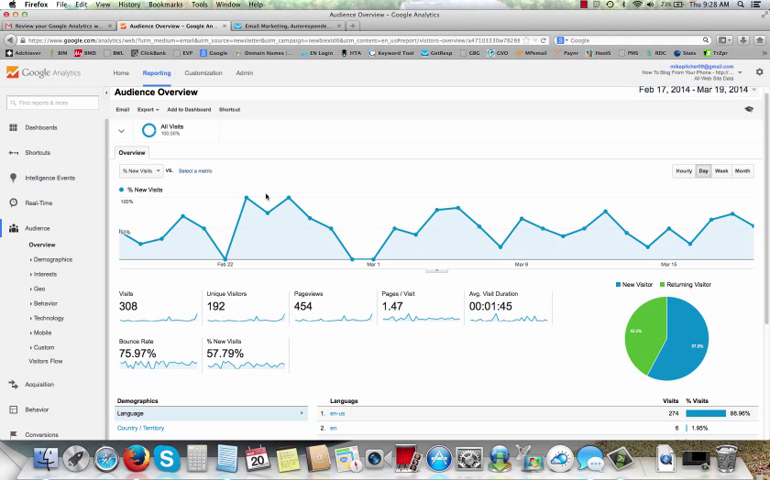
pyautogui.moveTo(262, 188)
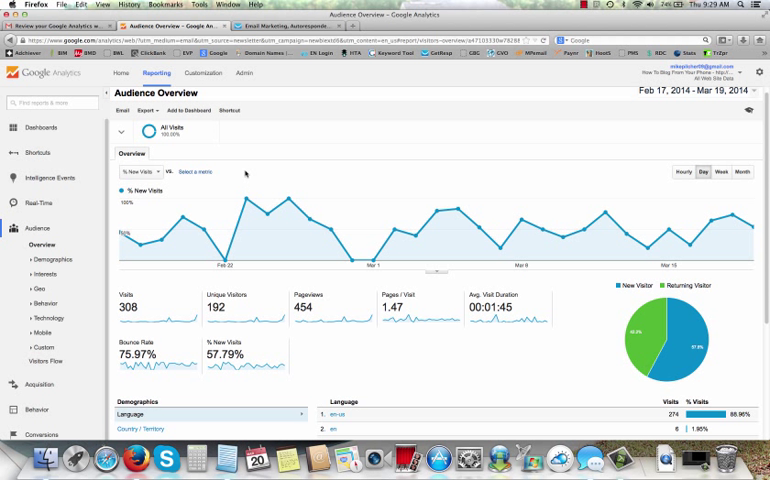
pyautogui.moveTo(280, 152)
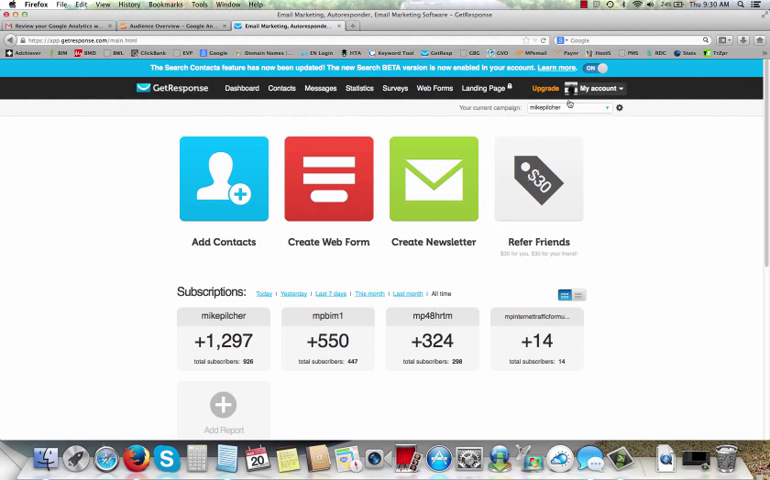
pyautogui.moveTo(350, 152)
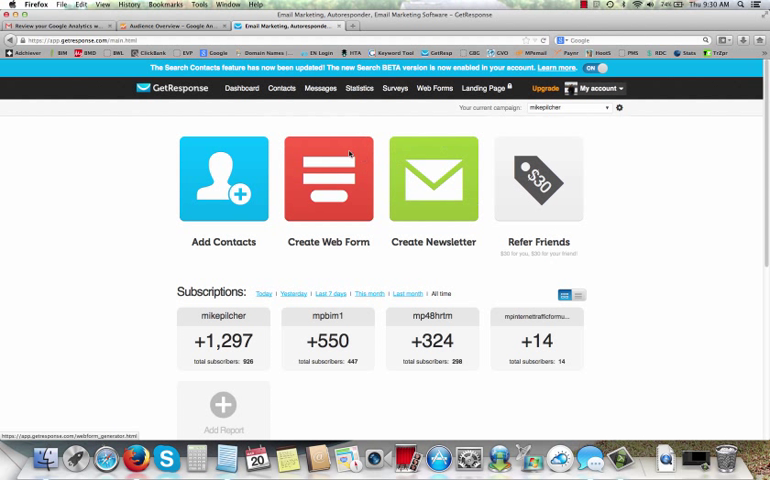
# Step: Go to Manage Autoresponders and bring up statistics for the Vid 1 autoresponder of campaign mikepitcher
pyautogui.click(320, 88)
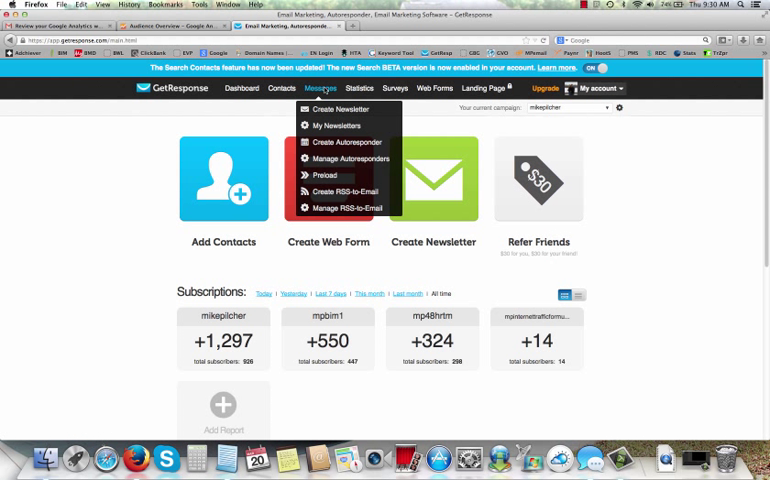
pyautogui.click(348, 158)
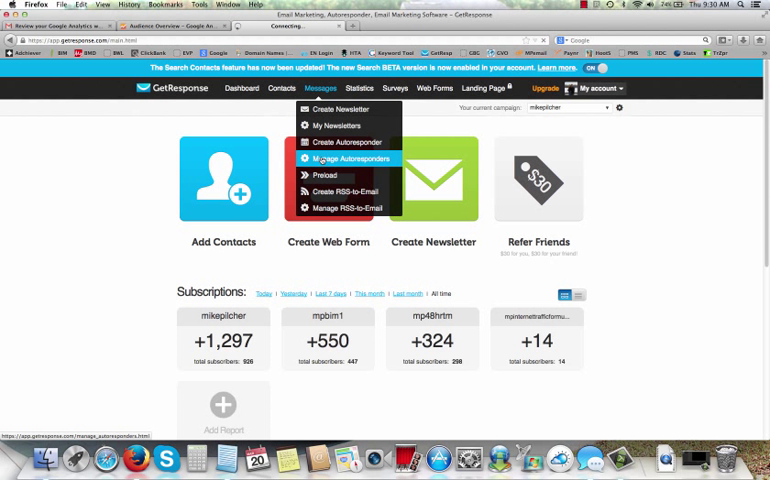
pyautogui.click(348, 160)
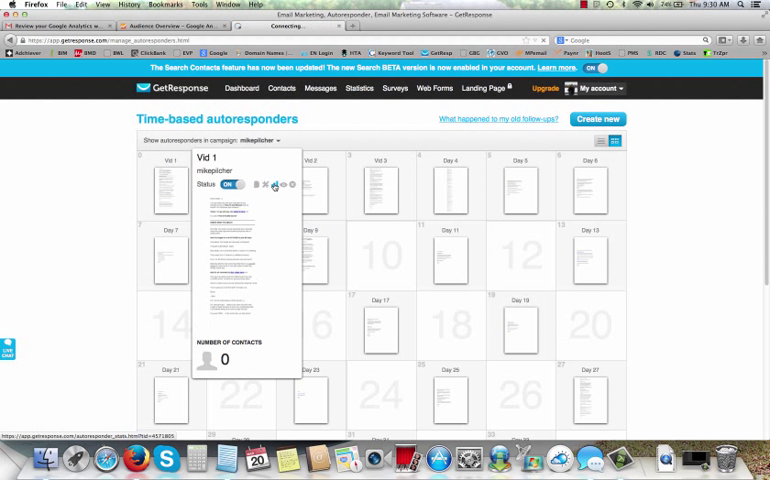
pyautogui.click(286, 186)
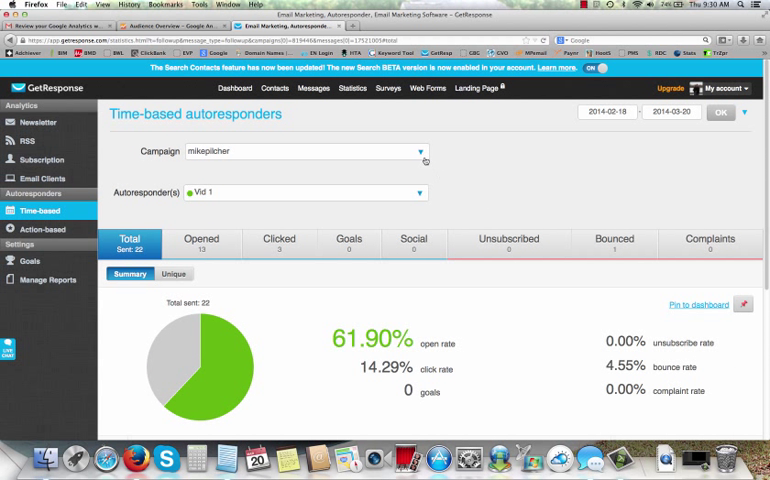
pyautogui.moveTo(372, 160)
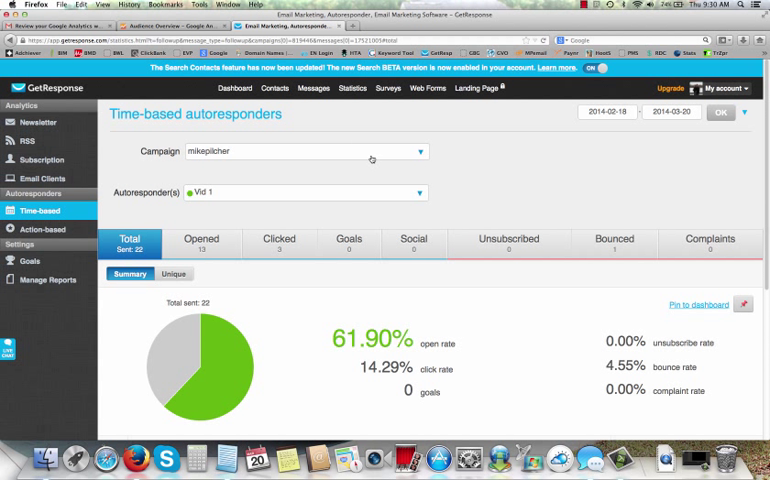
pyautogui.moveTo(420, 152)
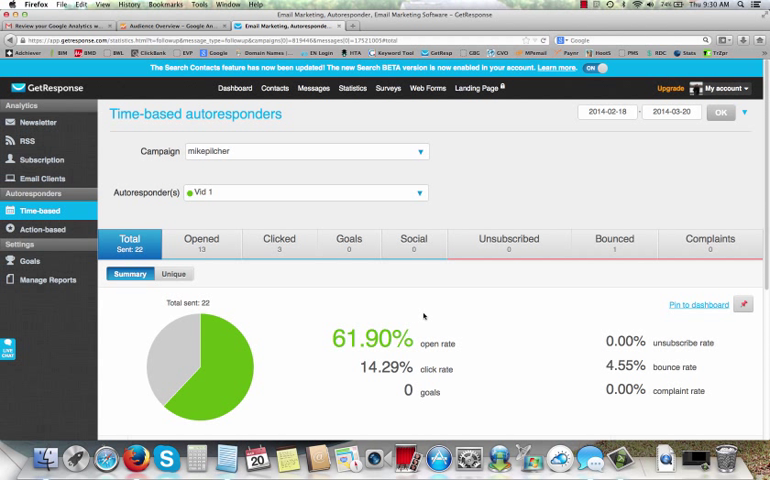
pyautogui.moveTo(368, 156)
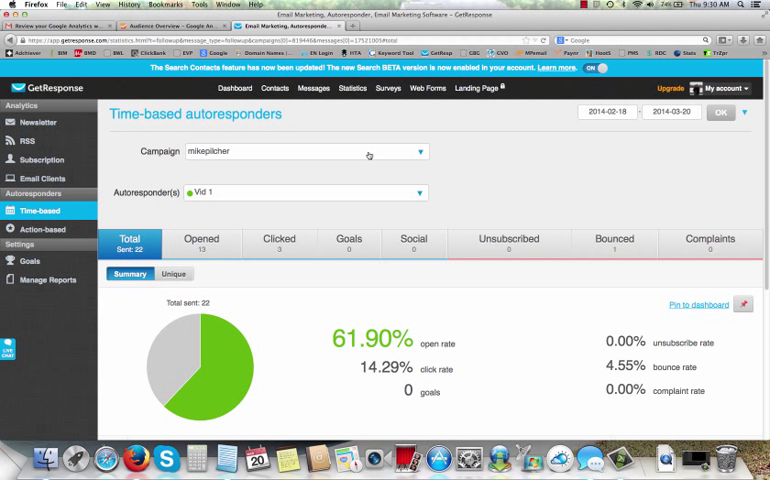
pyautogui.scroll(-3)
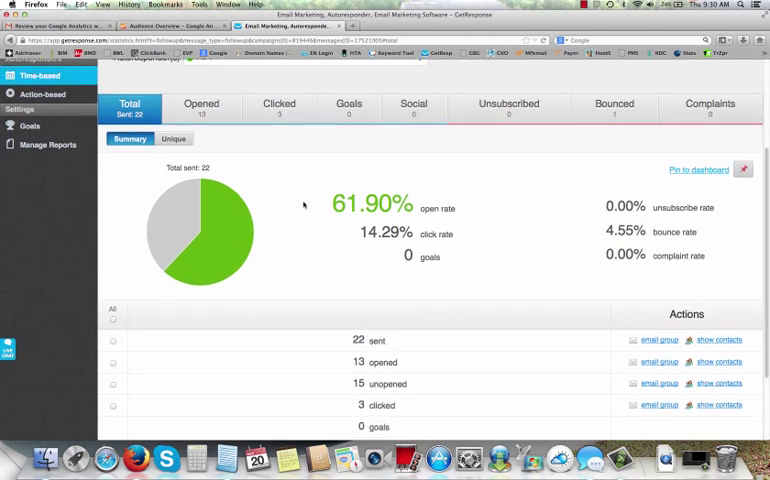
pyautogui.scroll(-3)
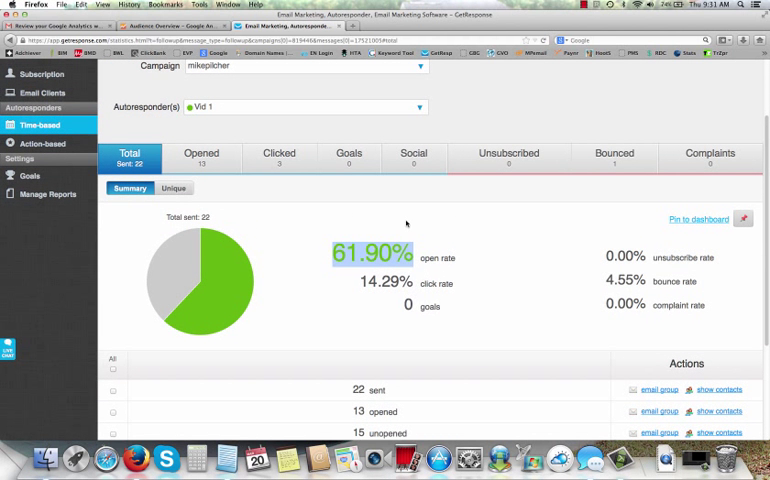
pyautogui.scroll(3)
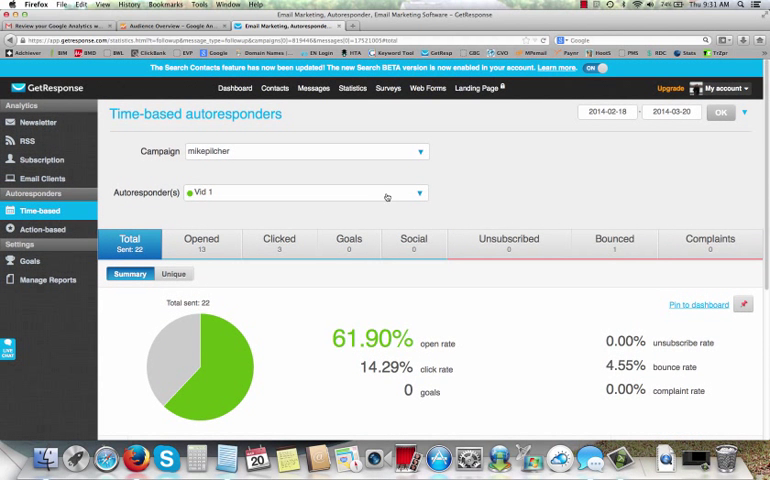
pyautogui.click(420, 152)
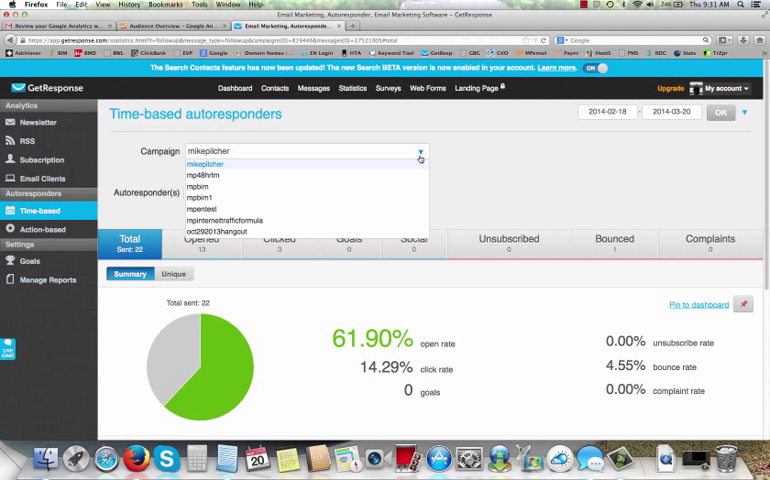
pyautogui.moveTo(448, 150)
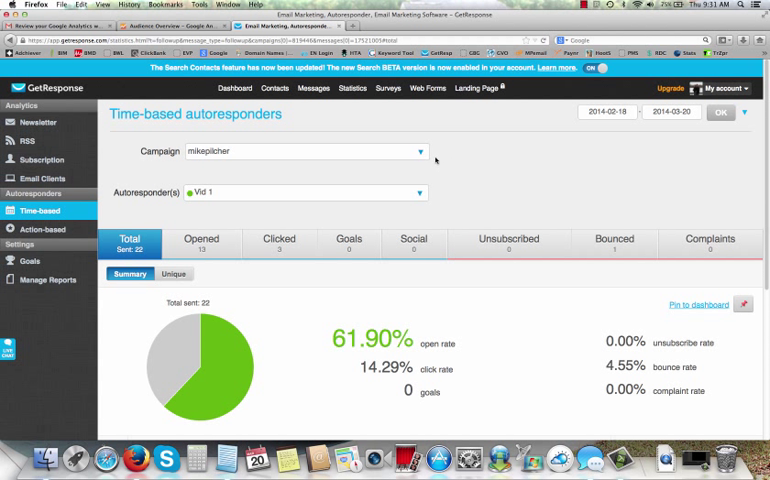
pyautogui.moveTo(364, 172)
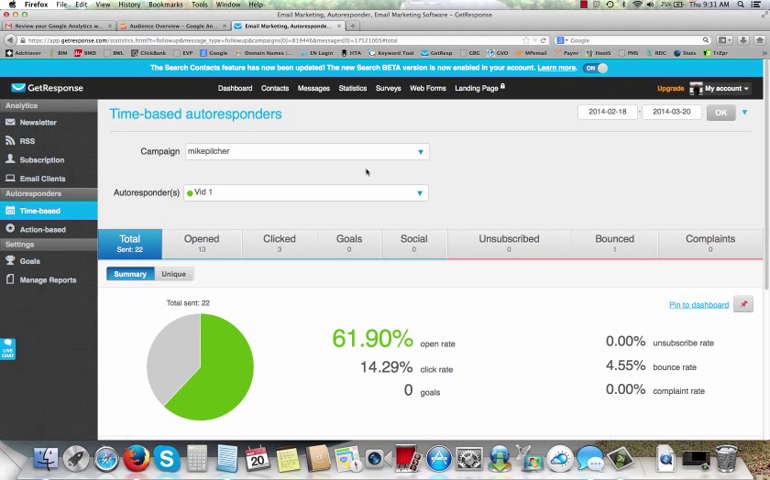
pyautogui.scroll(-3)
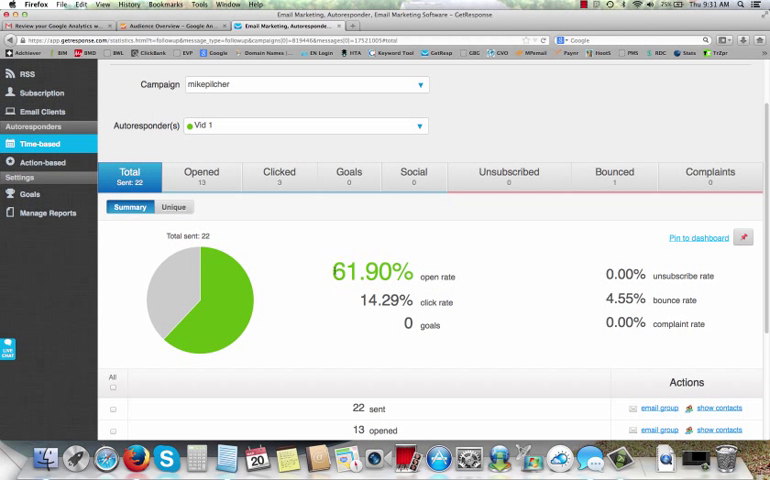
pyautogui.doubleClick(368, 272)
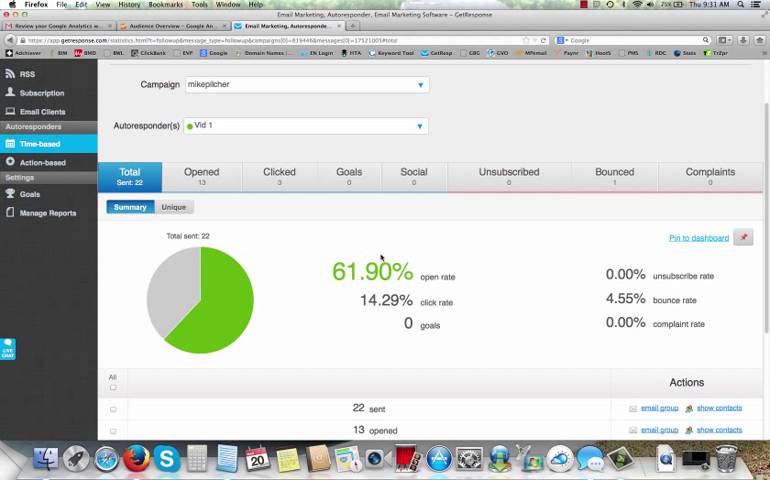
pyautogui.doubleClick(350, 272)
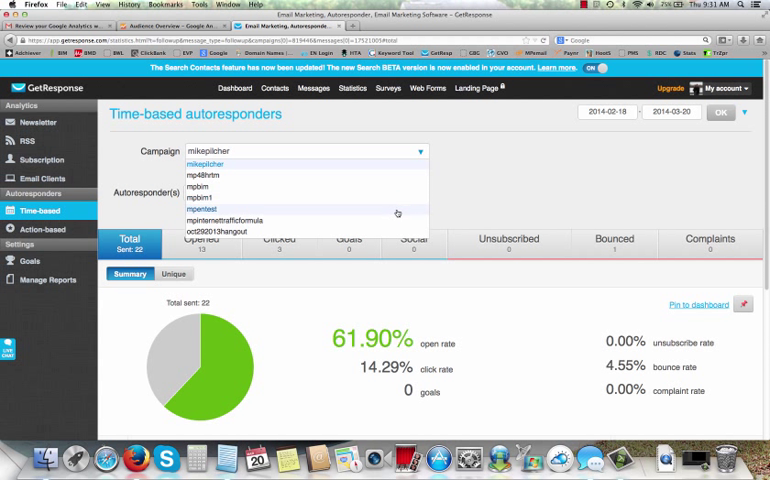
pyautogui.moveTo(320, 220)
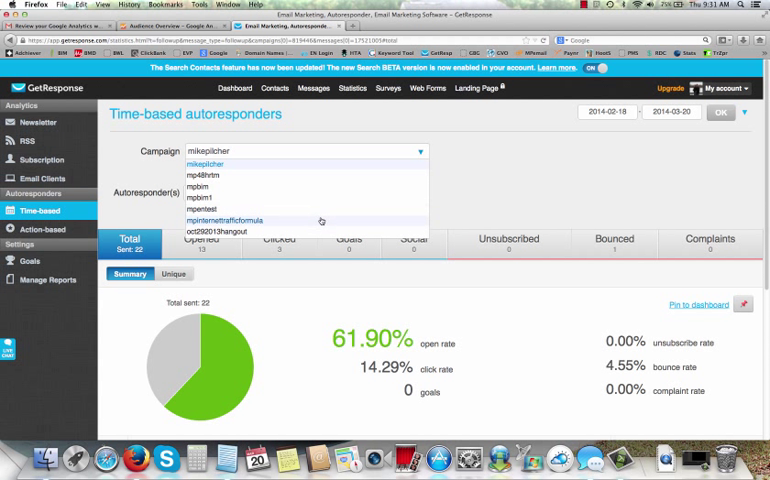
# Step: Show time-based stats for the mpinternetfitformula campaign and look through its autoresponder rows
pyautogui.click(224, 220)
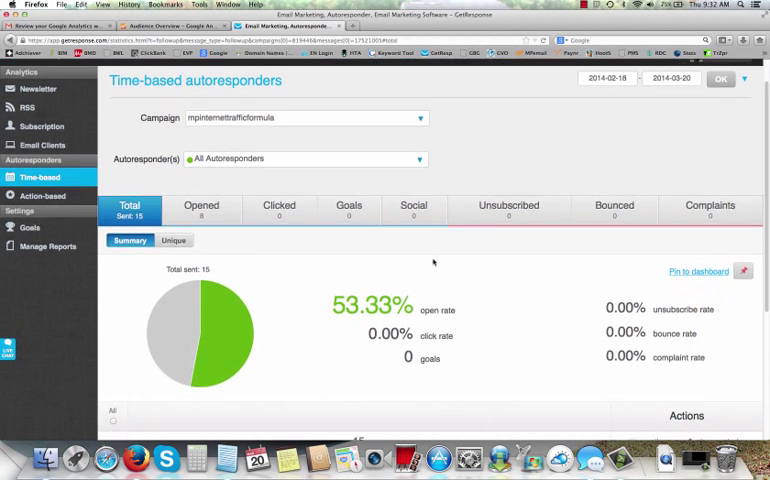
pyautogui.scroll(-3)
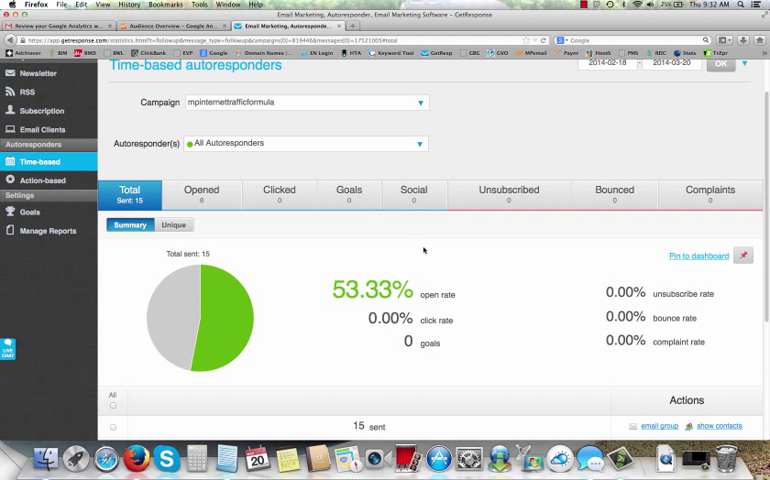
pyautogui.moveTo(332, 288)
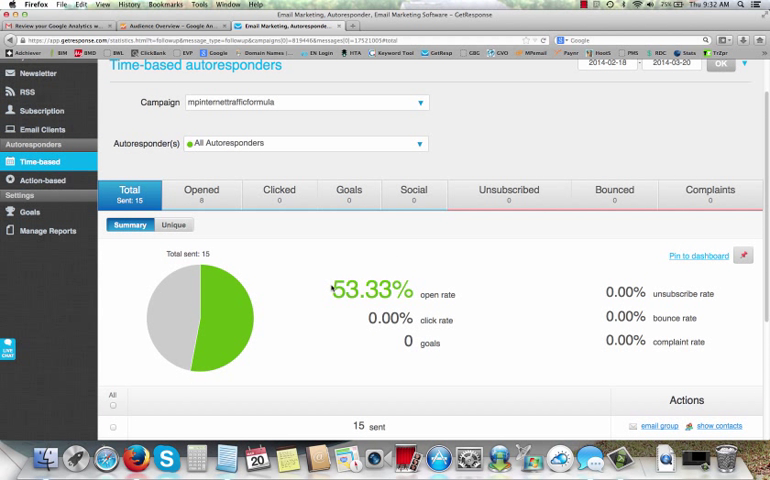
pyautogui.doubleClick(372, 290)
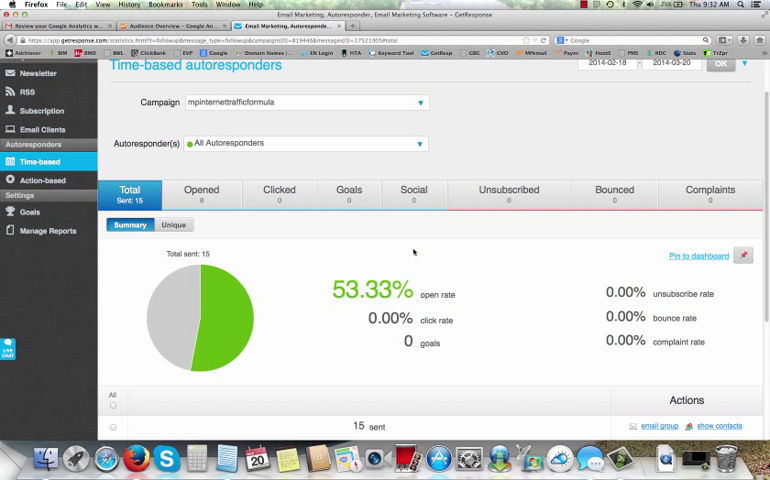
pyautogui.scroll(-3)
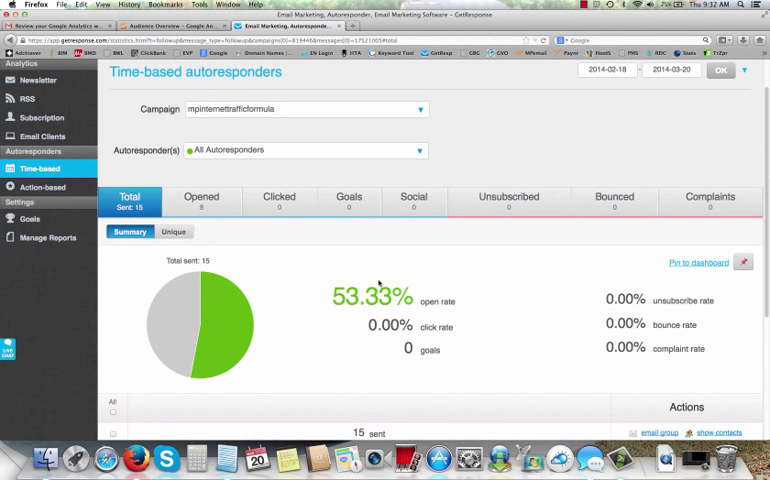
pyautogui.doubleClick(368, 298)
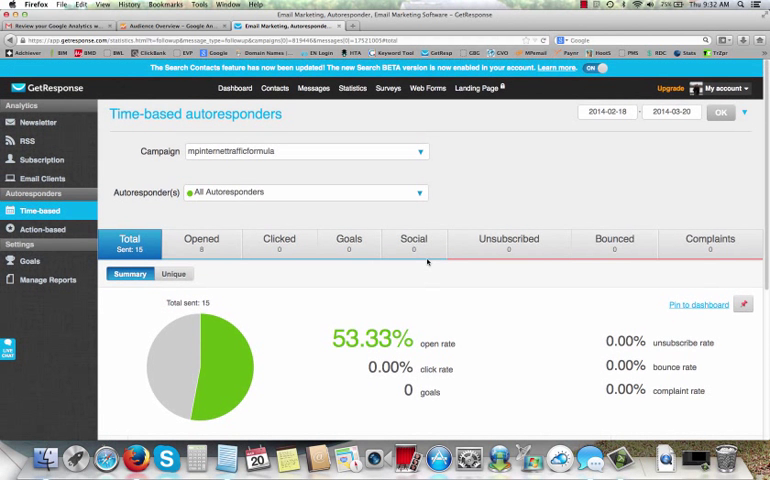
pyautogui.moveTo(424, 268)
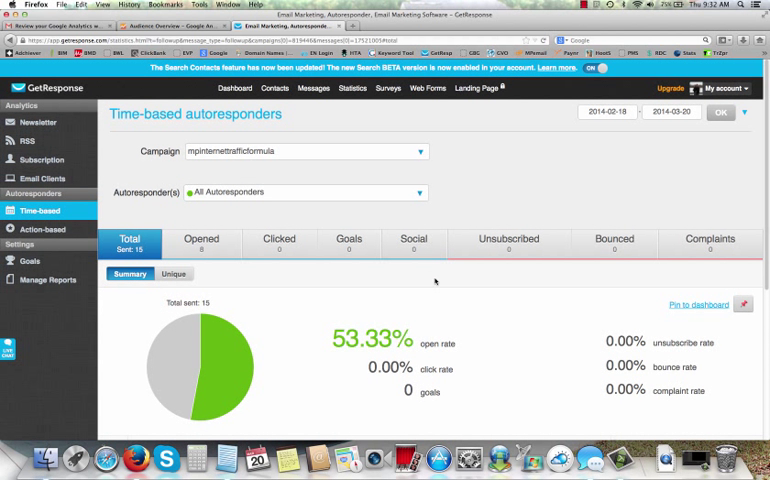
pyautogui.moveTo(386, 292)
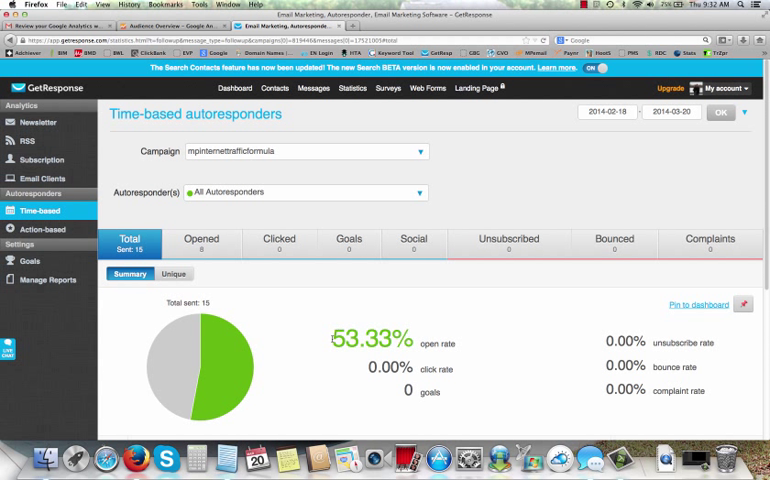
pyautogui.moveTo(416, 318)
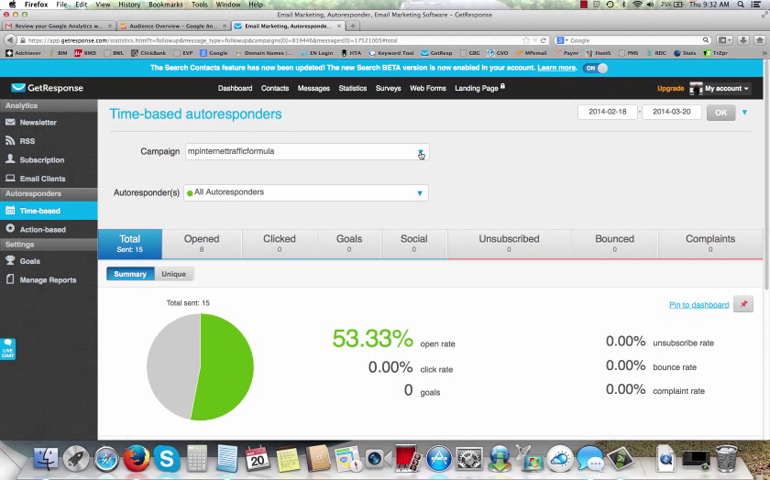
# Step: Switch the stats to campaign mpbim1's BIM_Original_FollowUp_1 autoresponder: 46.84% open rate from 87 sent
pyautogui.click(420, 152)
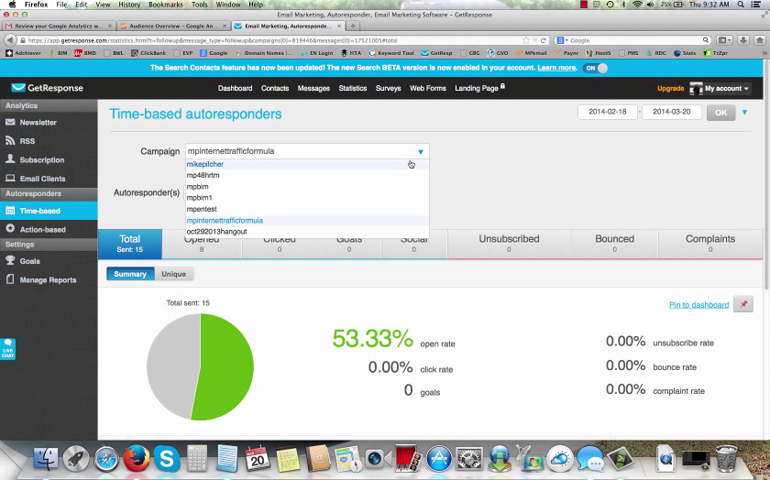
pyautogui.moveTo(252, 194)
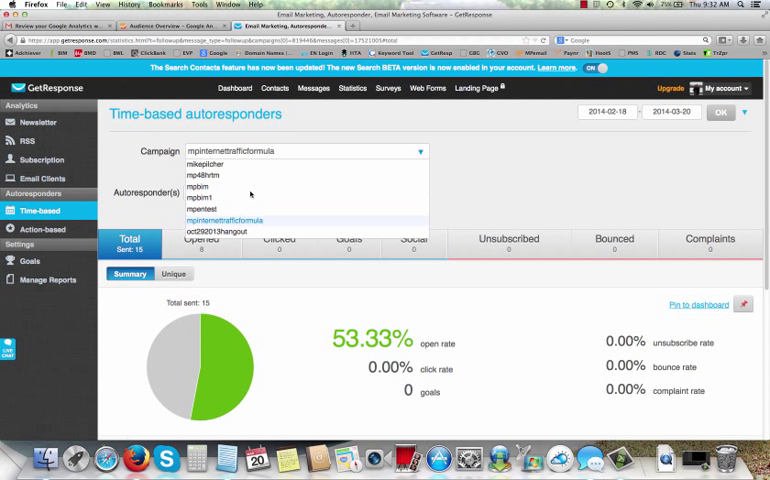
pyautogui.click(196, 196)
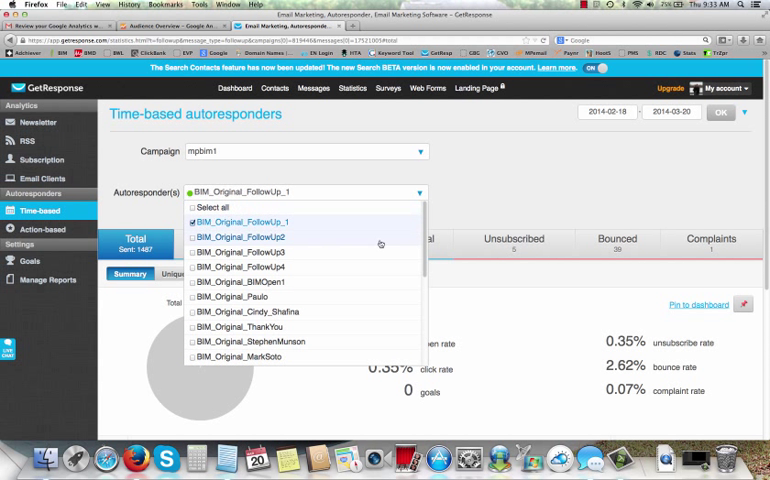
pyautogui.click(244, 220)
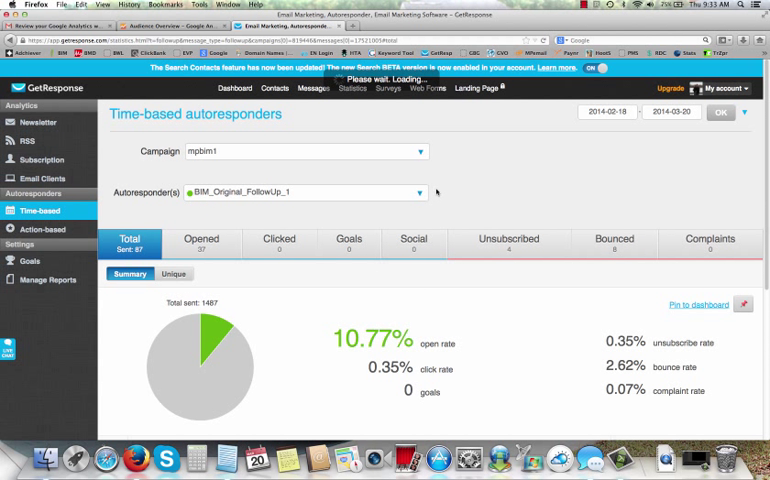
pyautogui.click(418, 152)
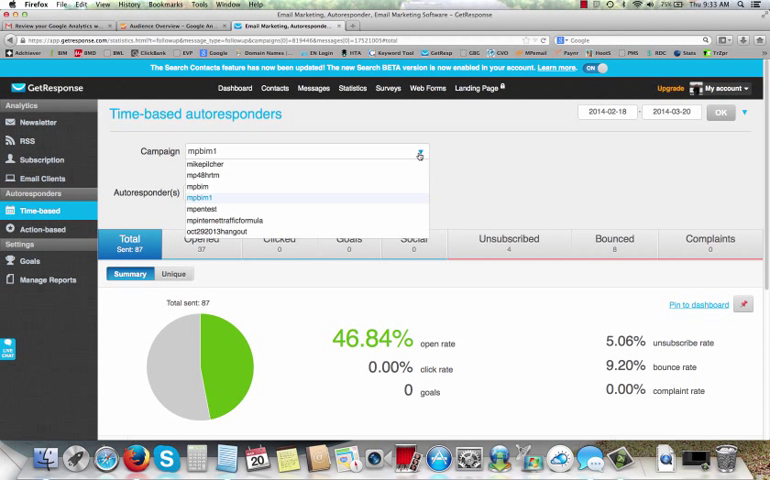
pyautogui.moveTo(212, 188)
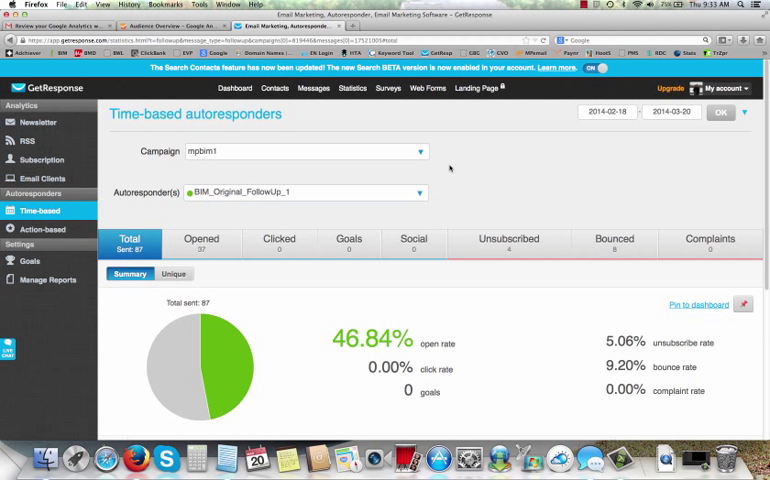
pyautogui.scroll(-3)
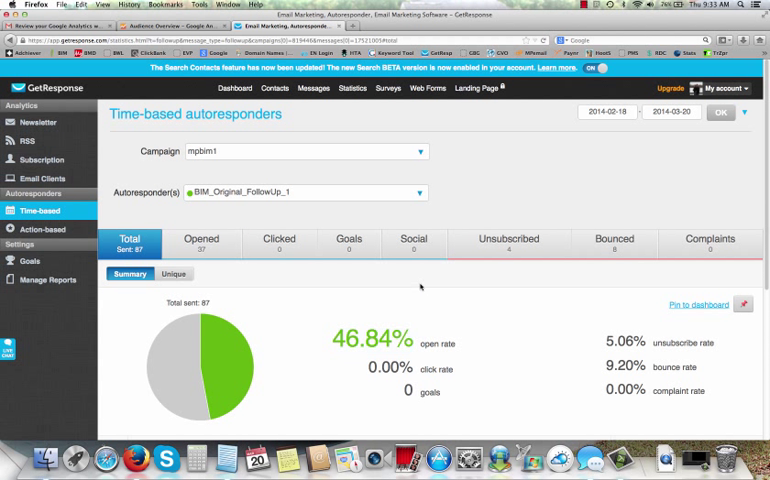
pyautogui.scroll(-3)
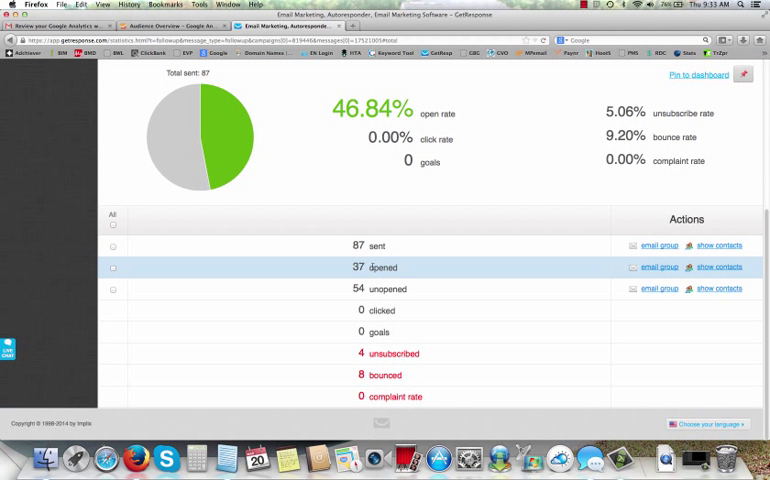
pyautogui.moveTo(384, 332)
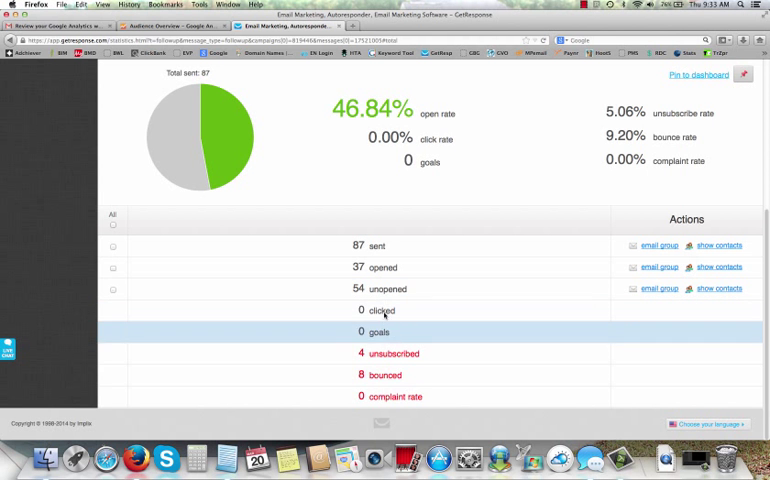
pyautogui.moveTo(392, 352)
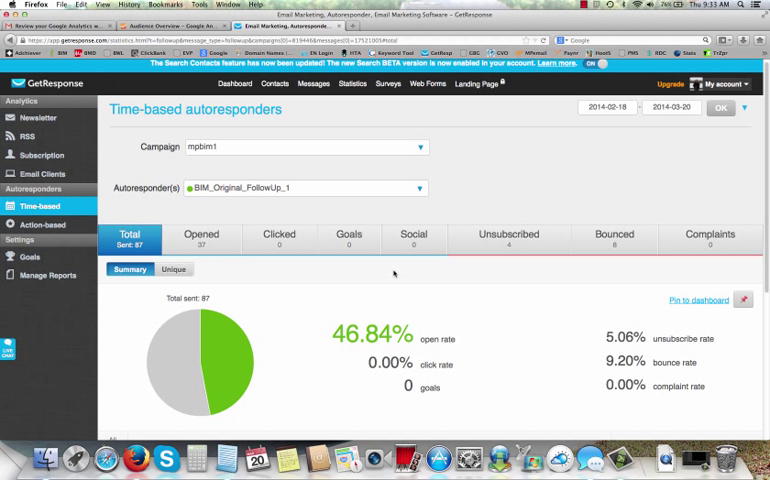
pyautogui.scroll(-3)
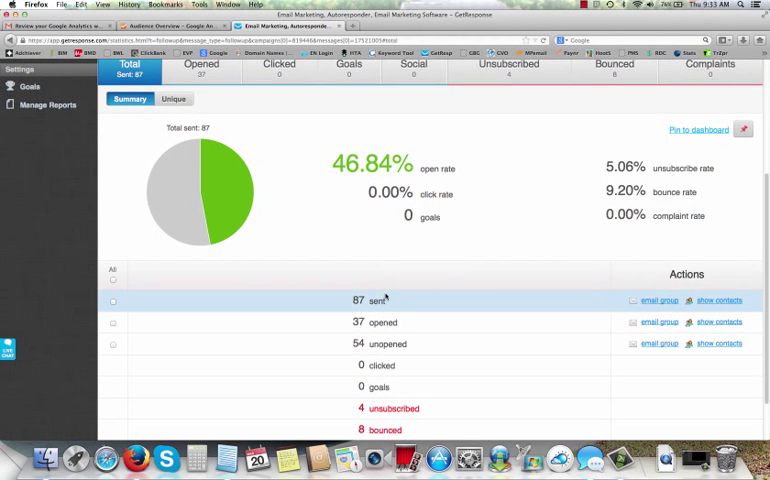
pyautogui.scroll(-3)
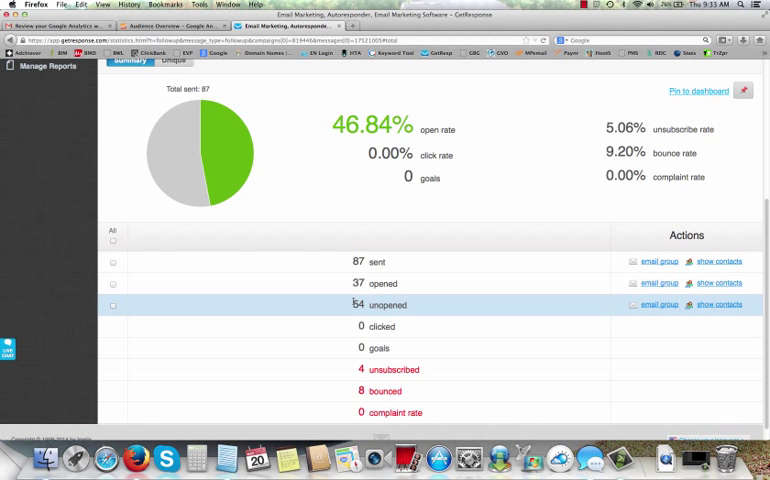
pyautogui.moveTo(404, 204)
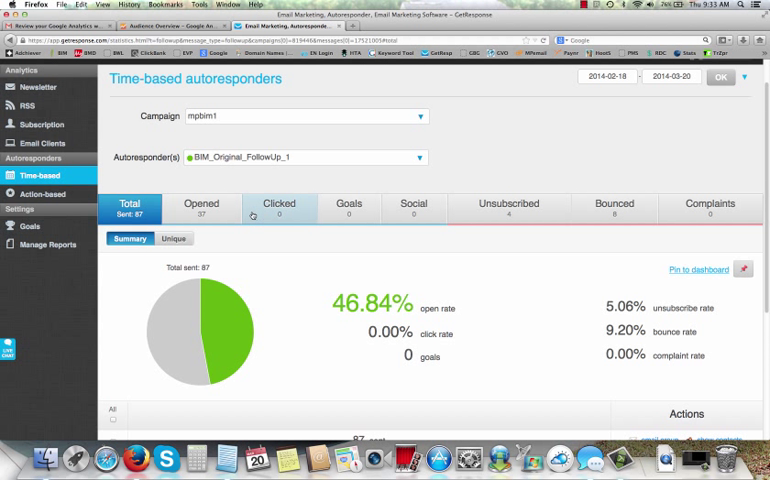
pyautogui.scroll(-3)
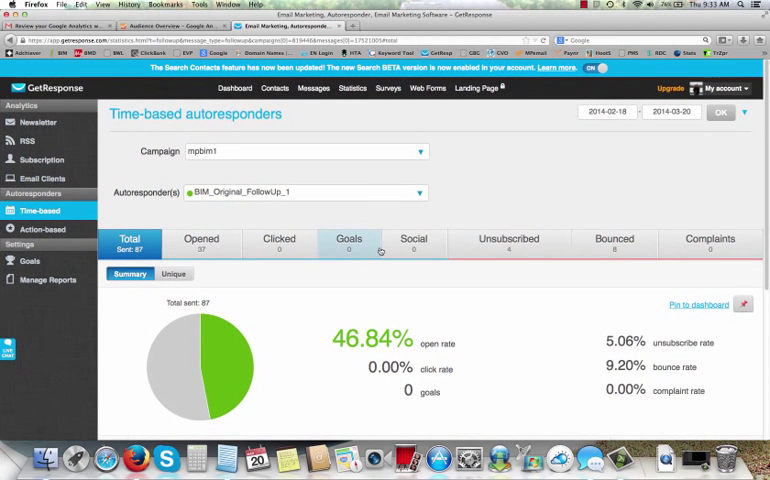
pyautogui.moveTo(464, 214)
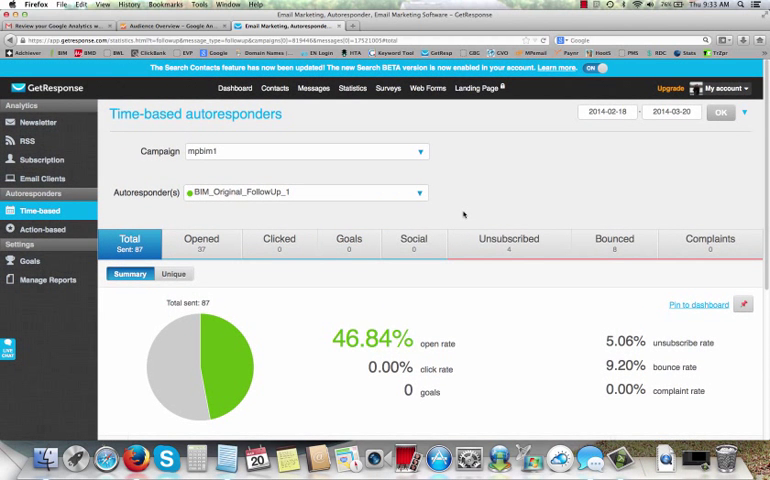
pyautogui.moveTo(432, 172)
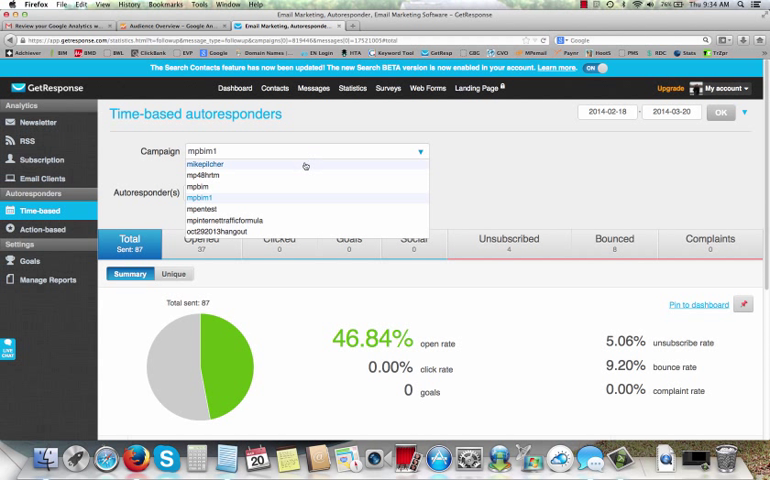
# Step: Limit the stats to the mixedpitcher campaign's Vid 1 autoresponder: 21 sent, 61.90% open, 14.29% click
pyautogui.click(204, 164)
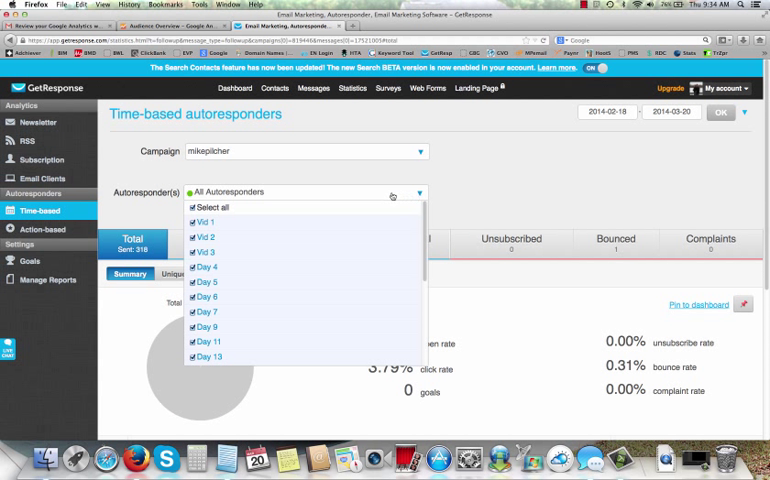
pyautogui.click(192, 208)
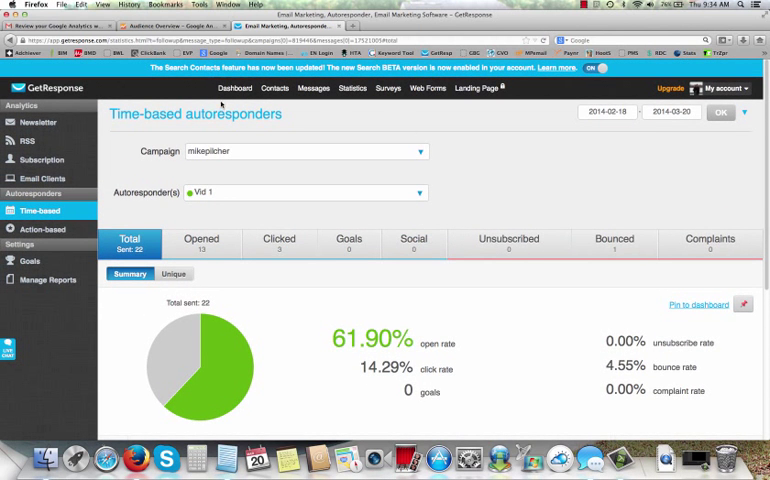
pyautogui.click(312, 88)
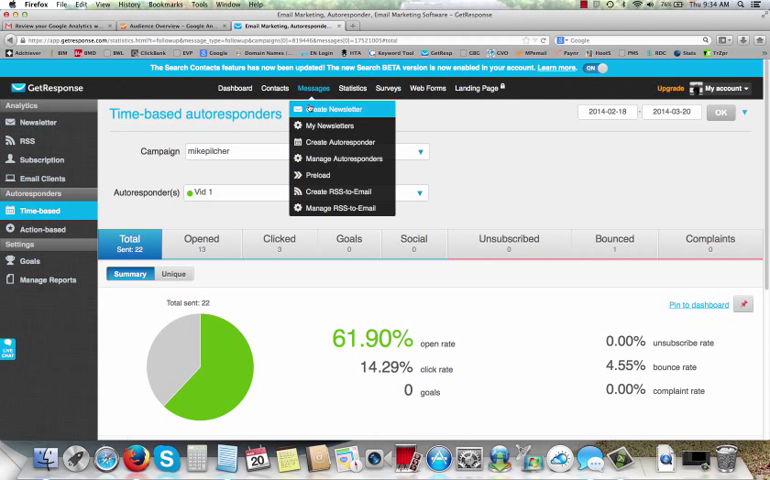
pyautogui.moveTo(326, 126)
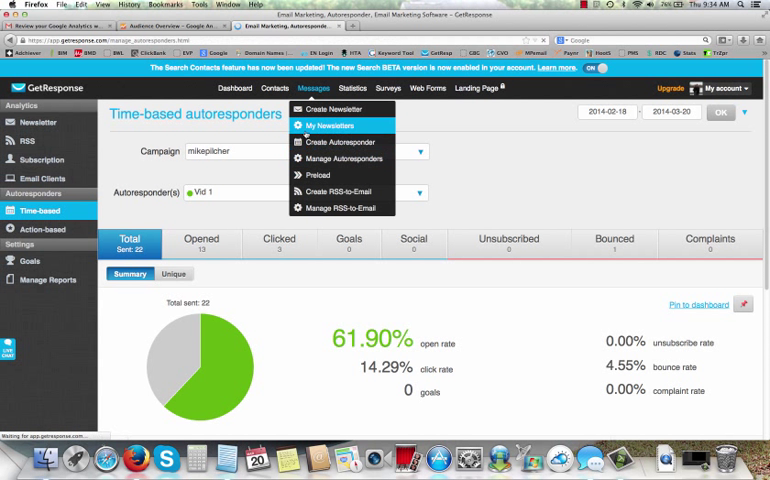
# Step: Show the time-based autoresponder calendar and preview the Day 0 '[Vid 1] - The $700K Secret is LIVE!' message
pyautogui.click(344, 158)
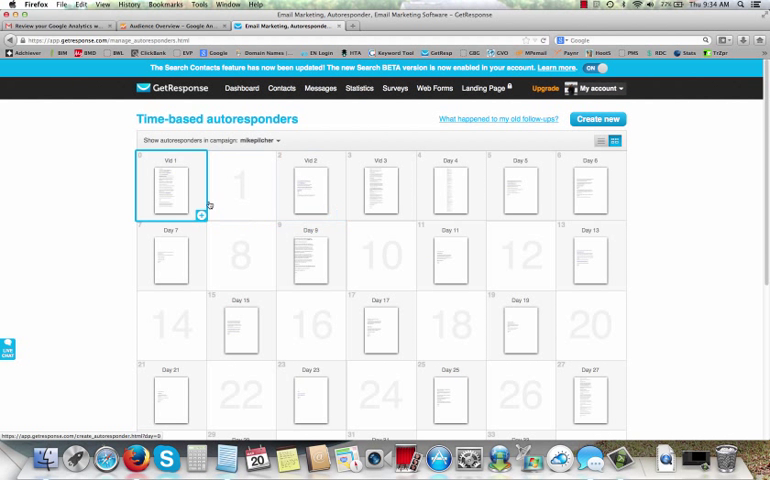
pyautogui.click(178, 184)
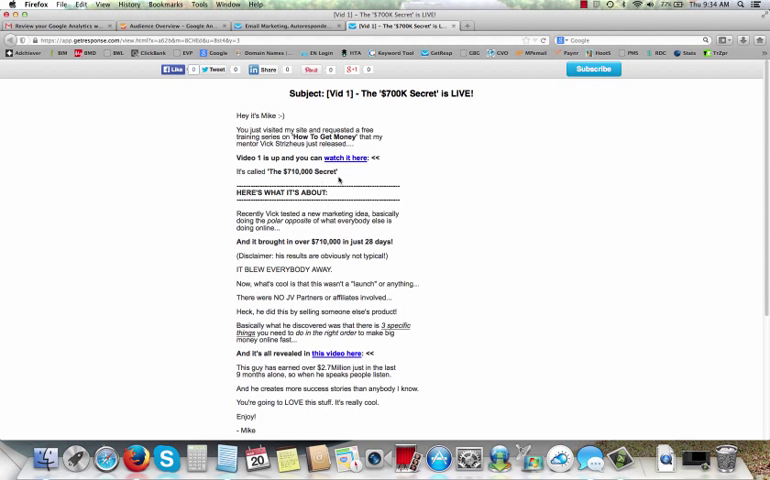
pyautogui.moveTo(336, 178)
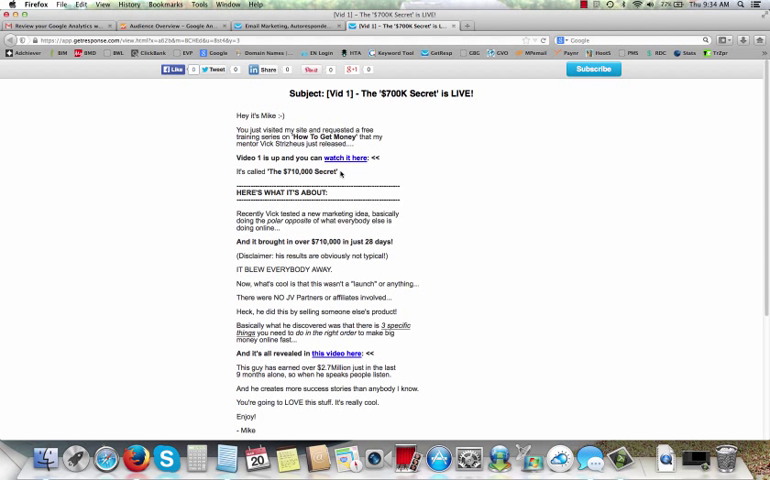
pyautogui.moveTo(338, 158)
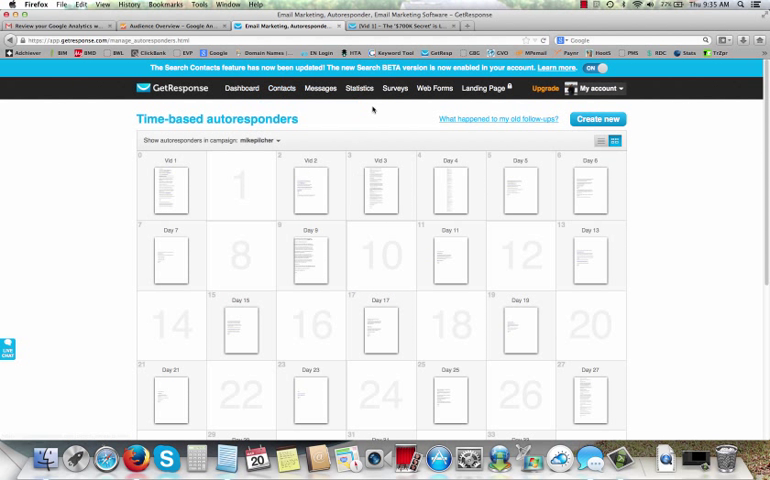
# Step: Switch the calendar to another campaign whose Day 0 message is 'Thank you for taking the time to get IT!'
pyautogui.click(252, 140)
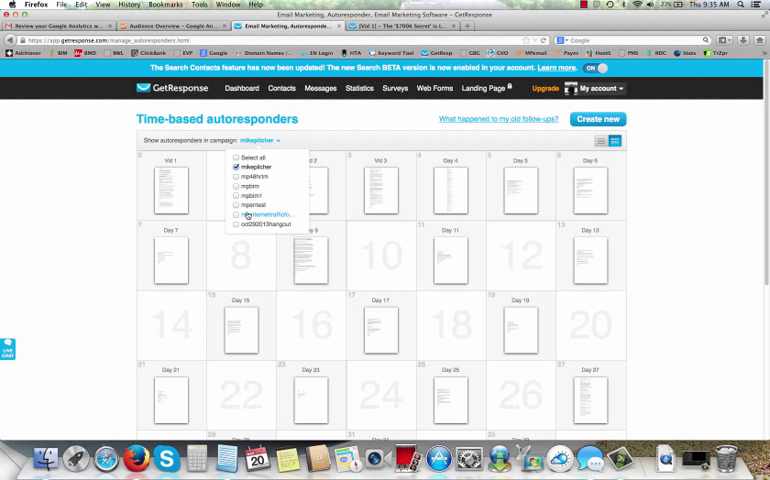
pyautogui.click(232, 214)
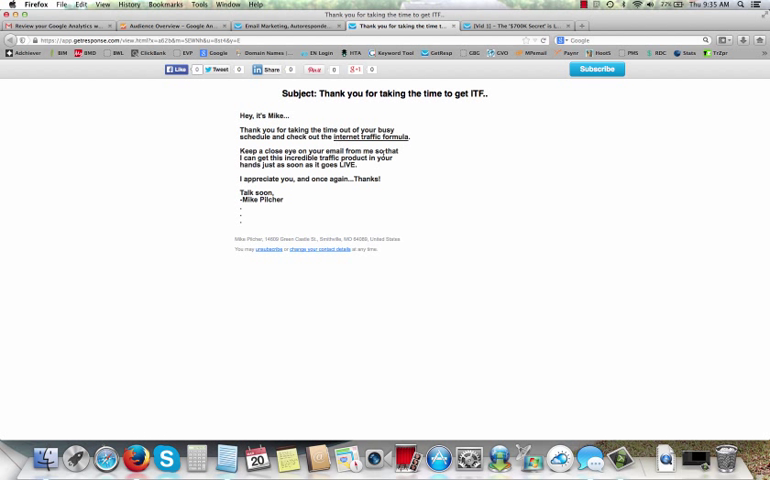
pyautogui.moveTo(340, 122)
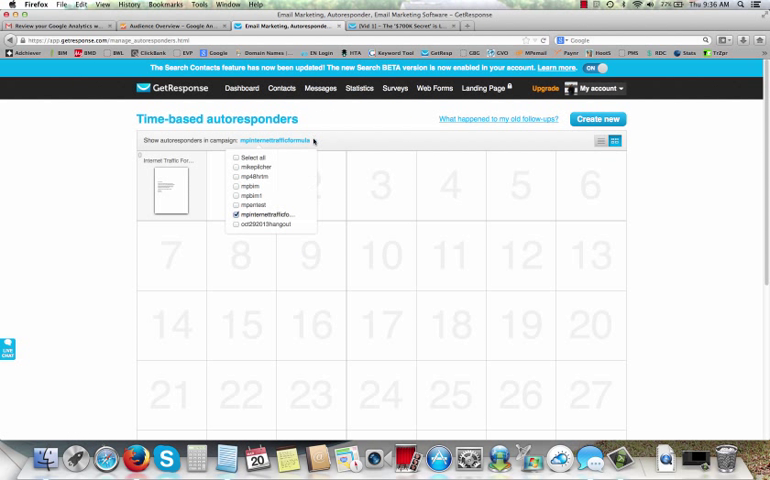
pyautogui.moveTo(248, 176)
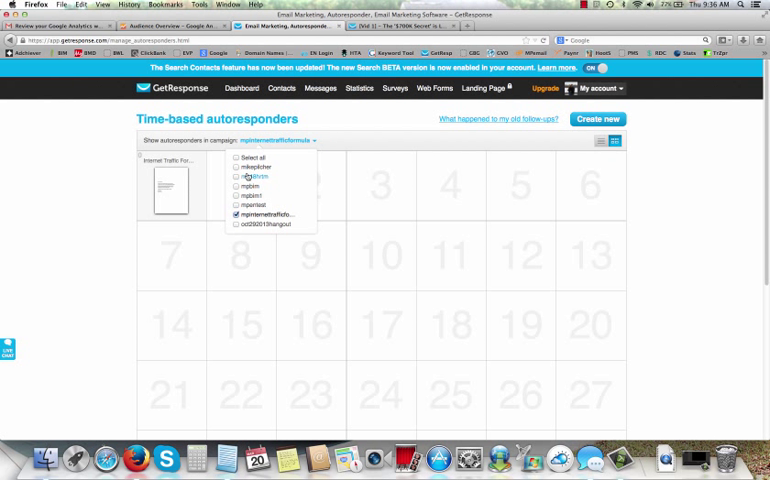
# Step: Show yet another campaign's calendar and preview its 'Thank you for taking the time to get here (free gift inside)' message
pyautogui.click(228, 176)
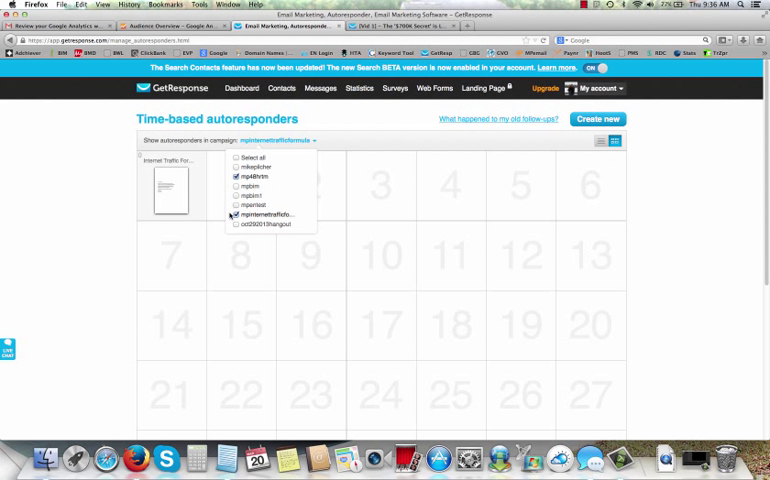
pyautogui.click(230, 214)
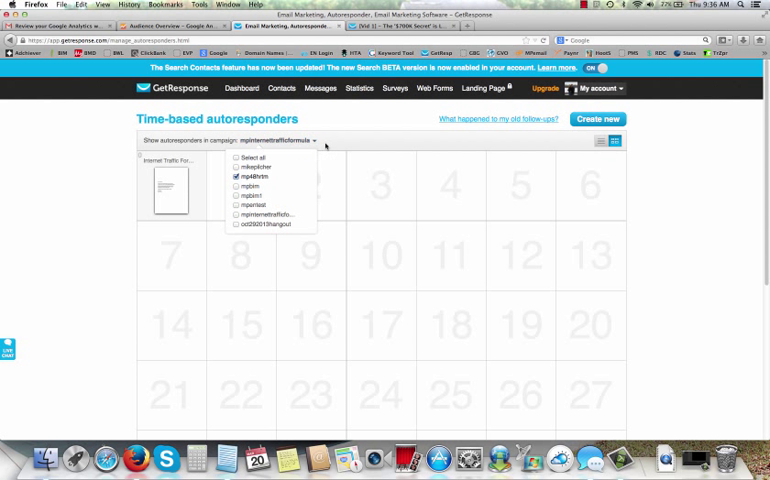
pyautogui.click(236, 176)
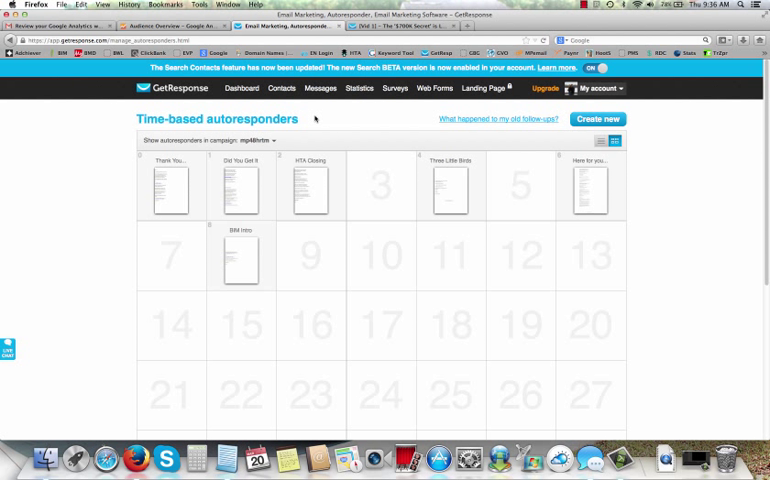
pyautogui.click(164, 184)
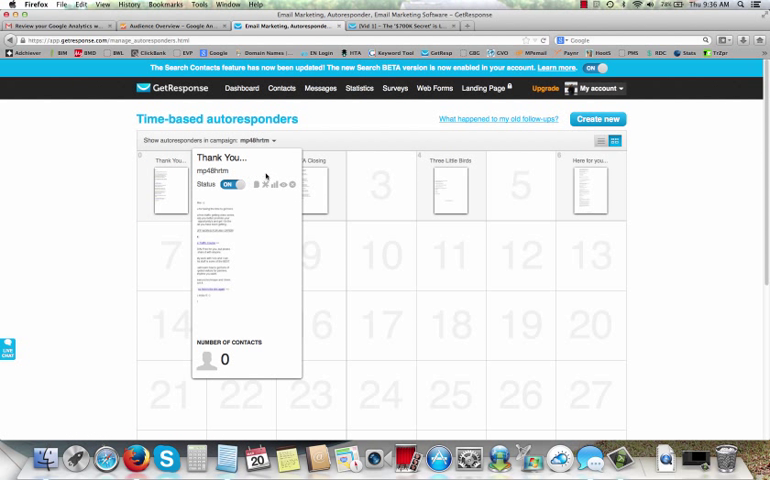
pyautogui.moveTo(288, 184)
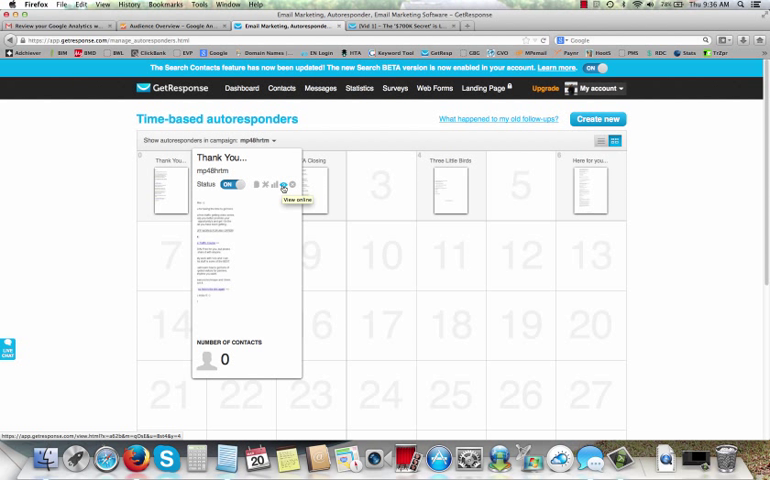
pyautogui.click(288, 188)
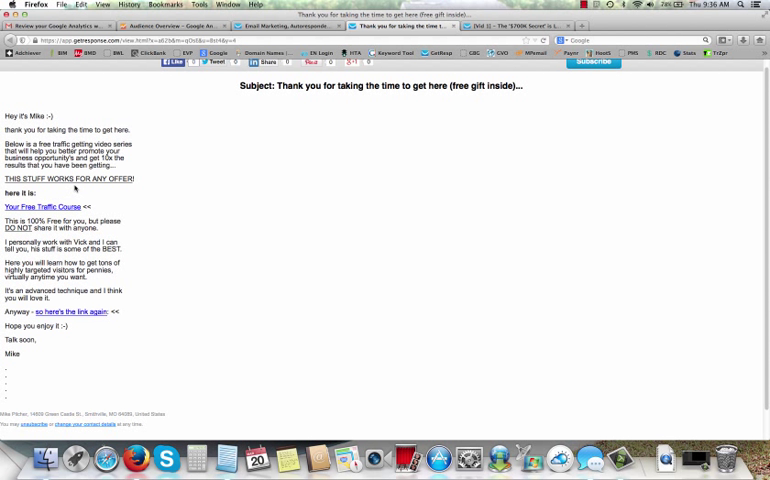
pyautogui.moveTo(44, 208)
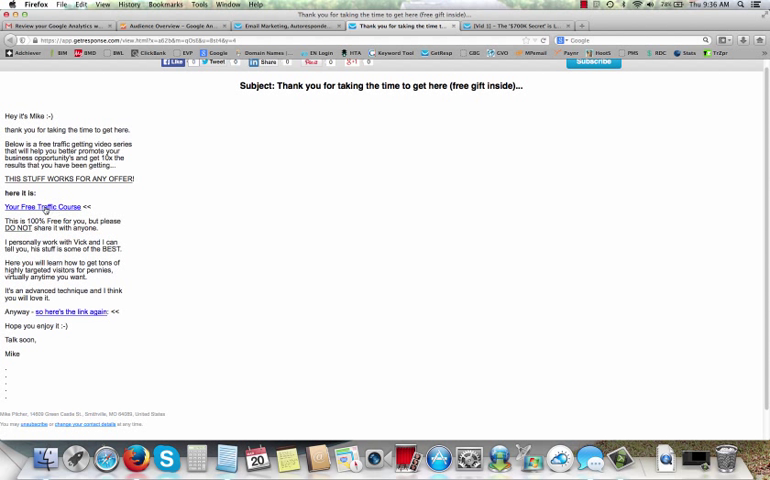
pyautogui.moveTo(42, 208)
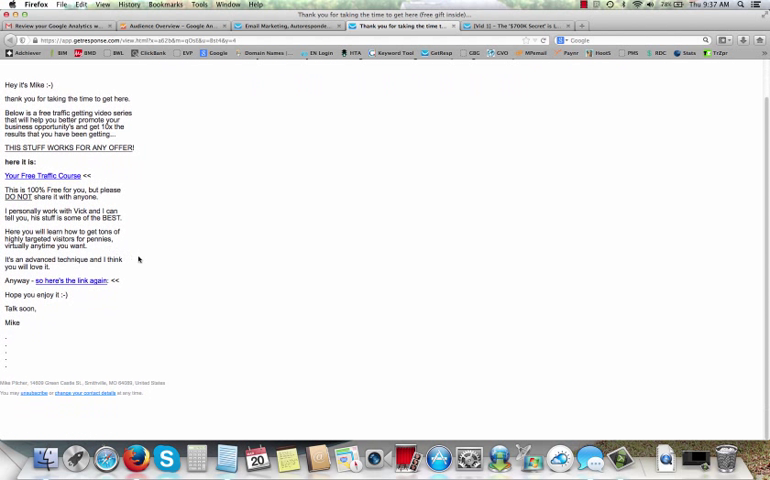
pyautogui.moveTo(118, 278)
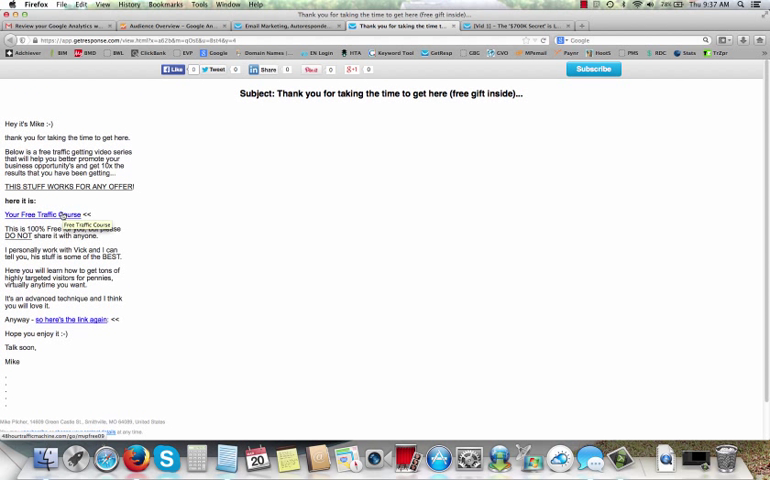
pyautogui.moveTo(94, 216)
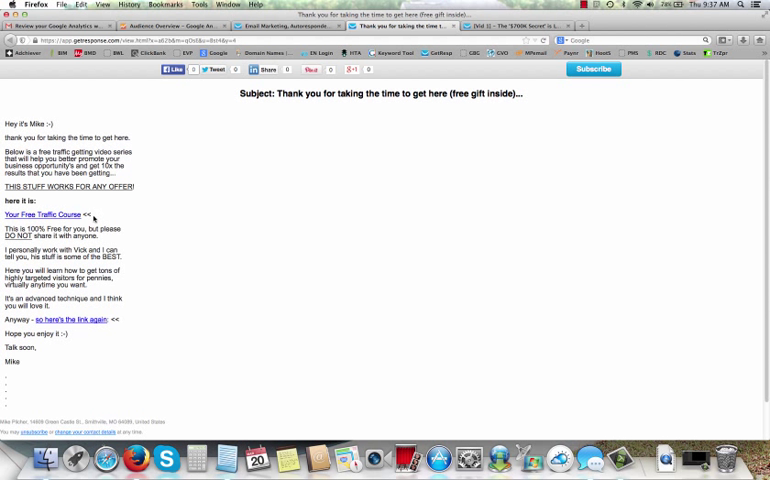
pyautogui.moveTo(180, 104)
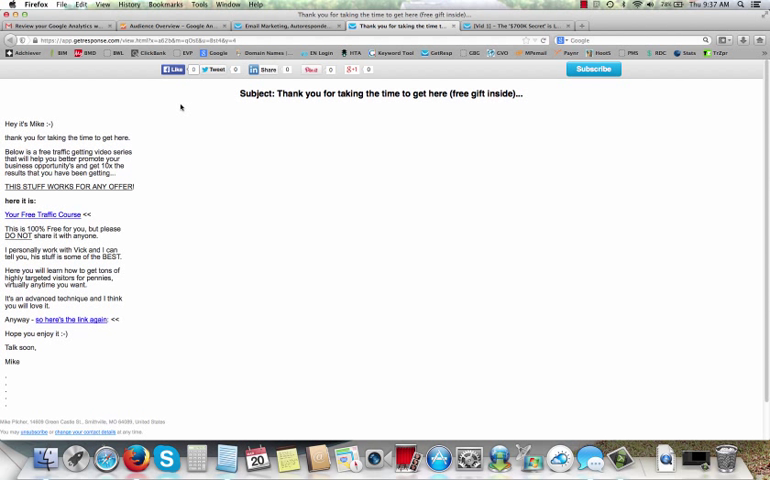
pyautogui.moveTo(456, 28)
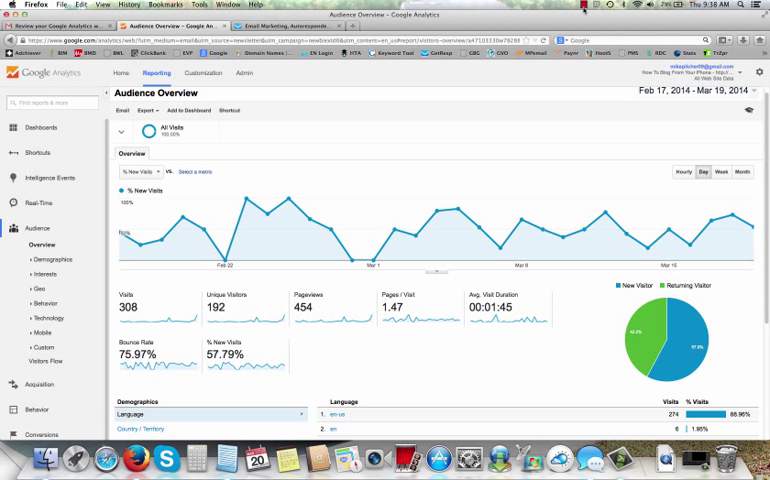
# Step: Return to the Google Analytics Audience Overview showing 308 visits after reviewing the thank-you message
pyautogui.click(608, 4)
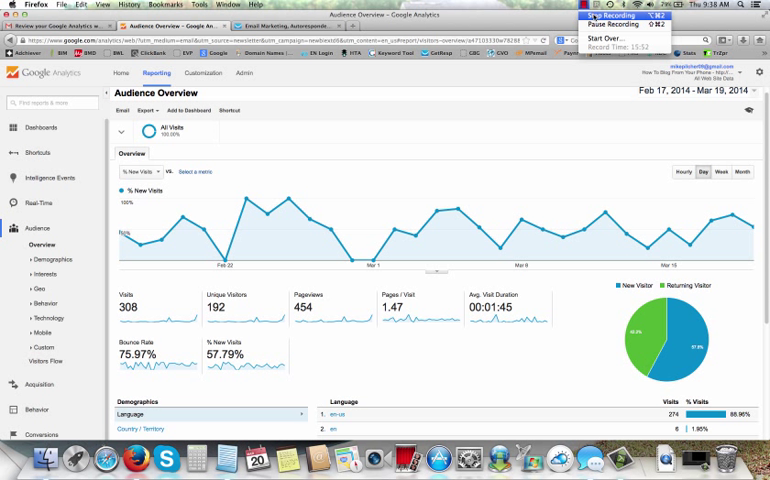